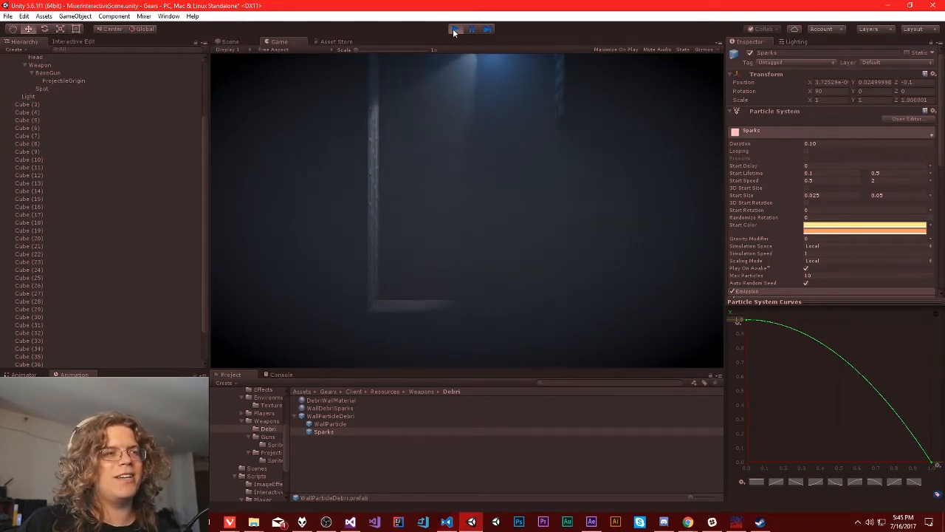
Start Play mode to test the player moving through the level
click(455, 30)
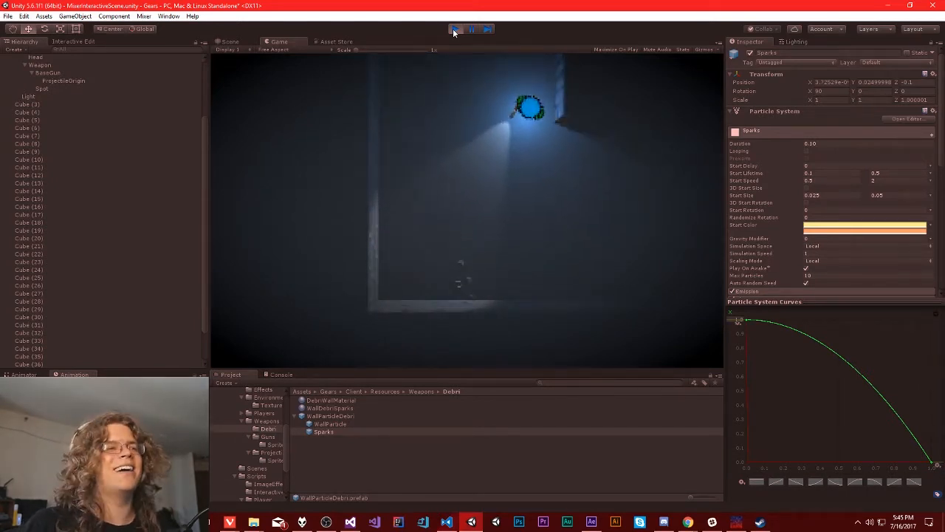
click(457, 30)
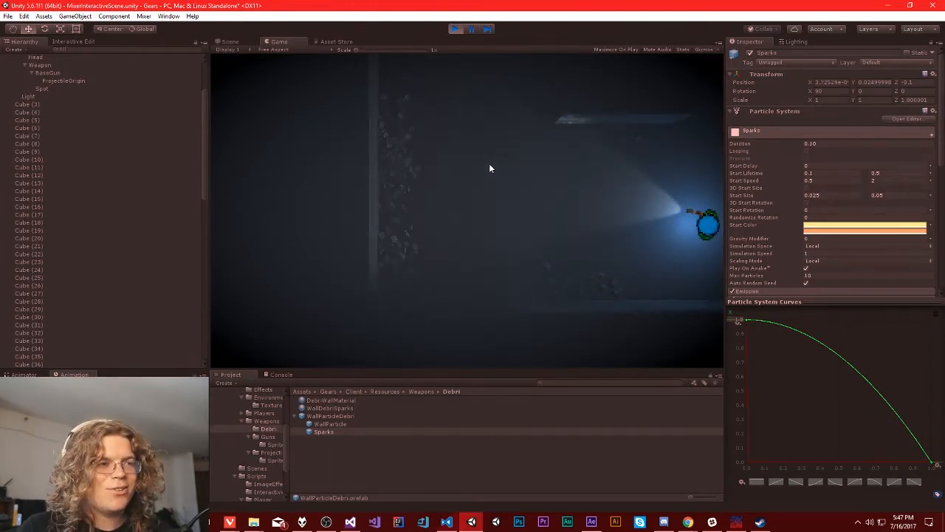
mouse_move(341, 127)
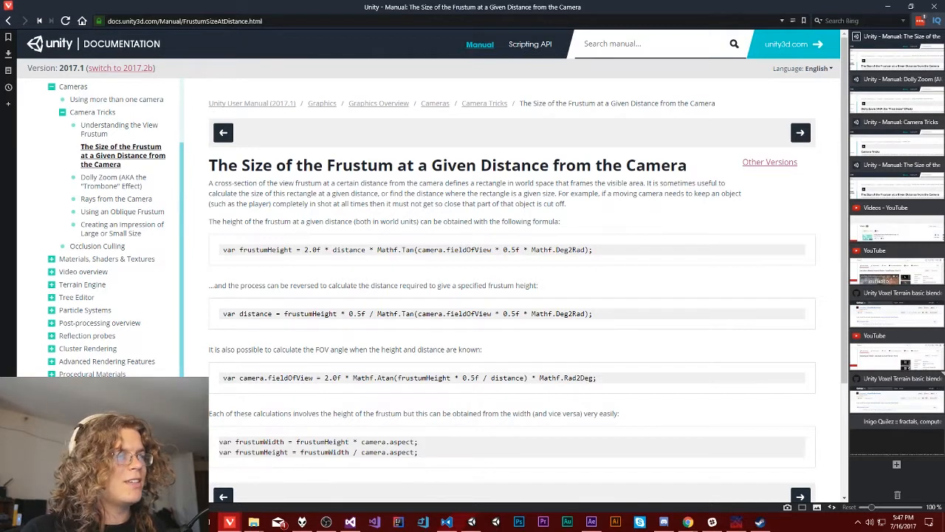
Select the whole distance-from-frustum-height formula line in the manual
double_click(227, 314)
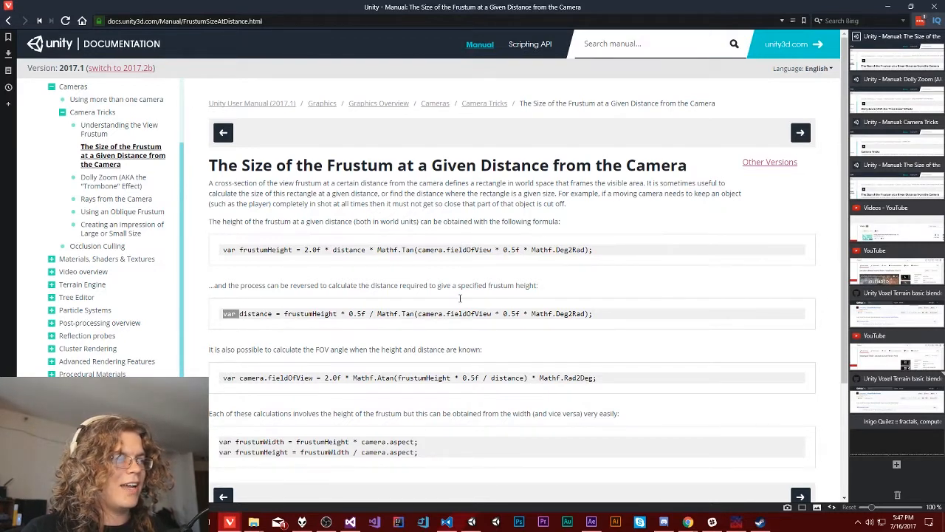
triple_click(399, 313)
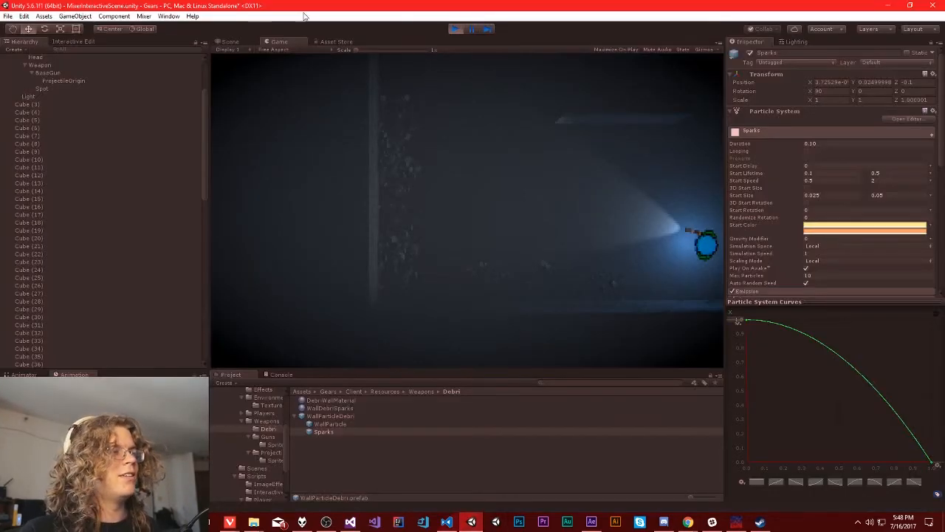
Exit Play mode and check the Main Camera's Projection type in the Inspector
click(227, 42)
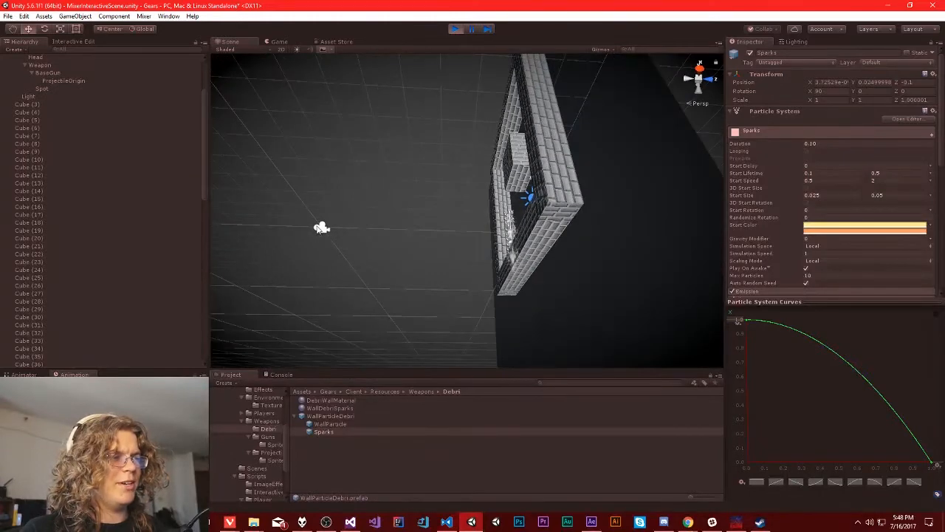
click(32, 57)
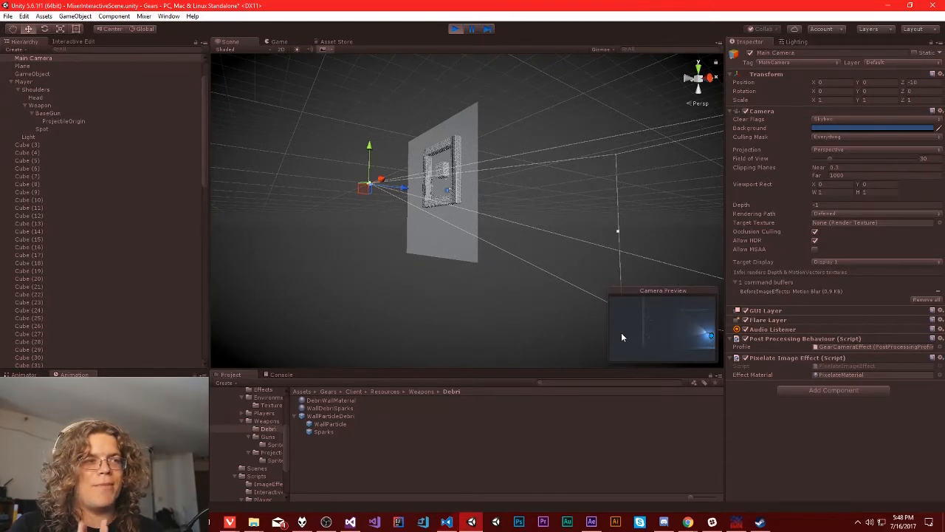
mouse_move(513, 253)
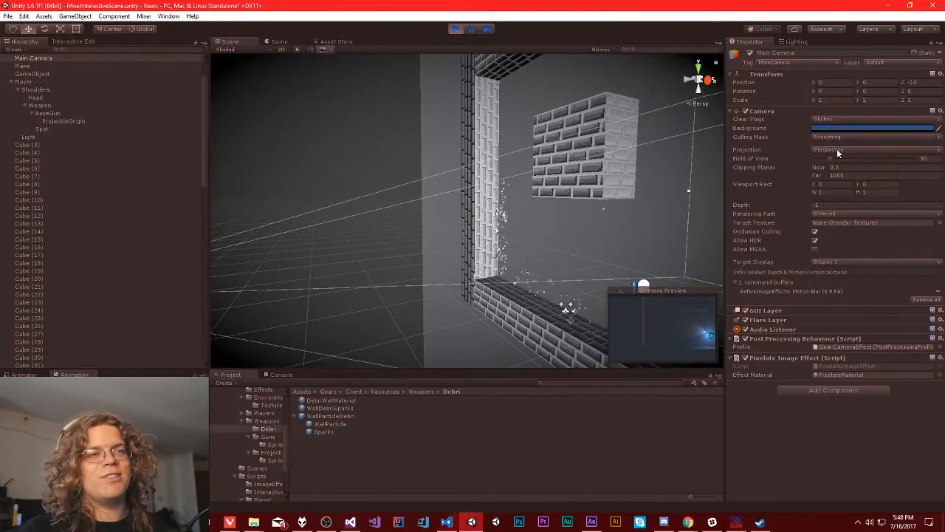
click(872, 150)
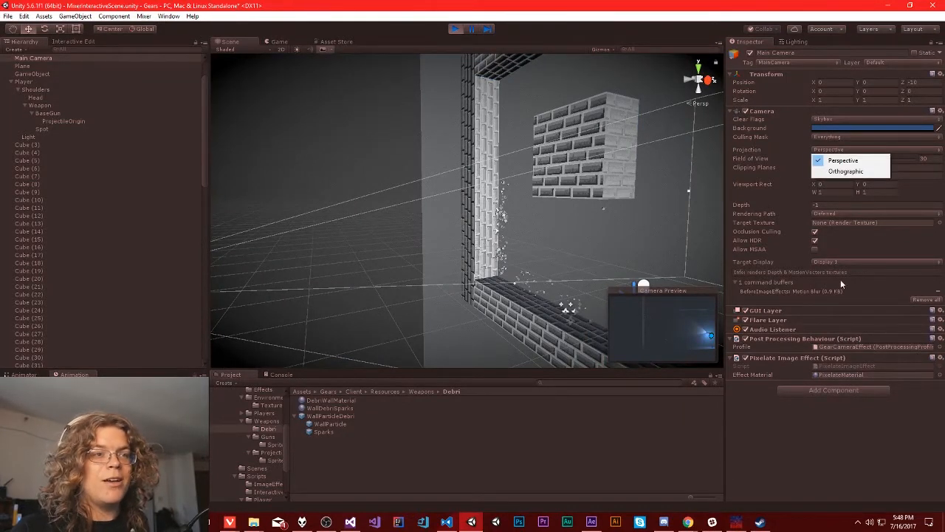
click(840, 159)
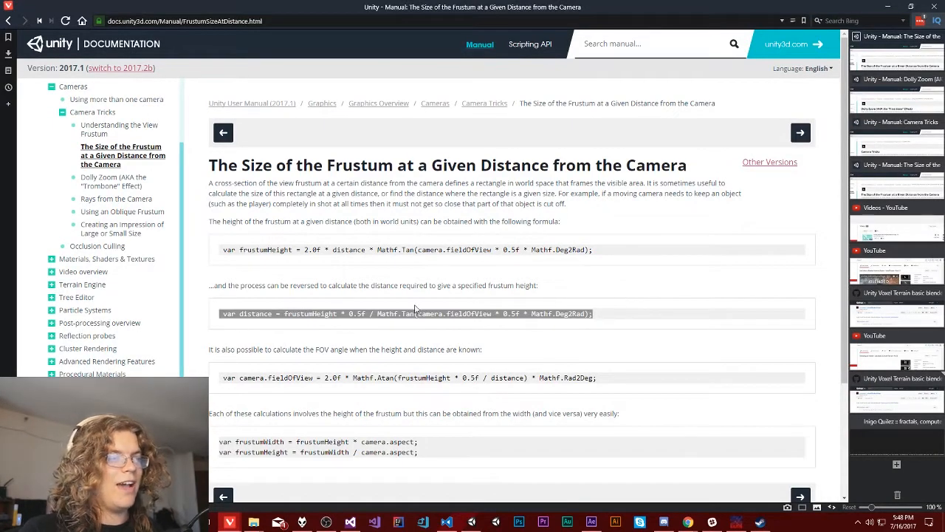
mouse_move(668, 306)
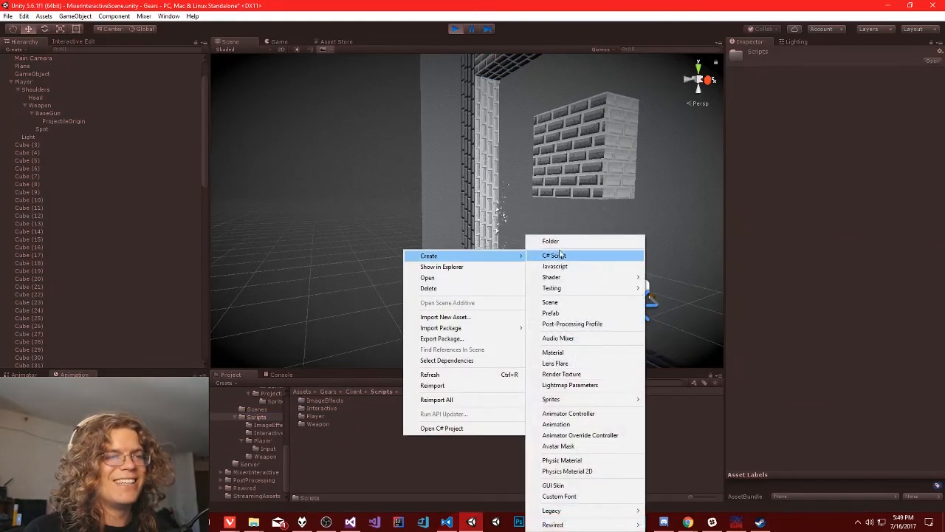
Create a Camera folder under Scripts and open its new SmartCamera script for editing
click(552, 254)
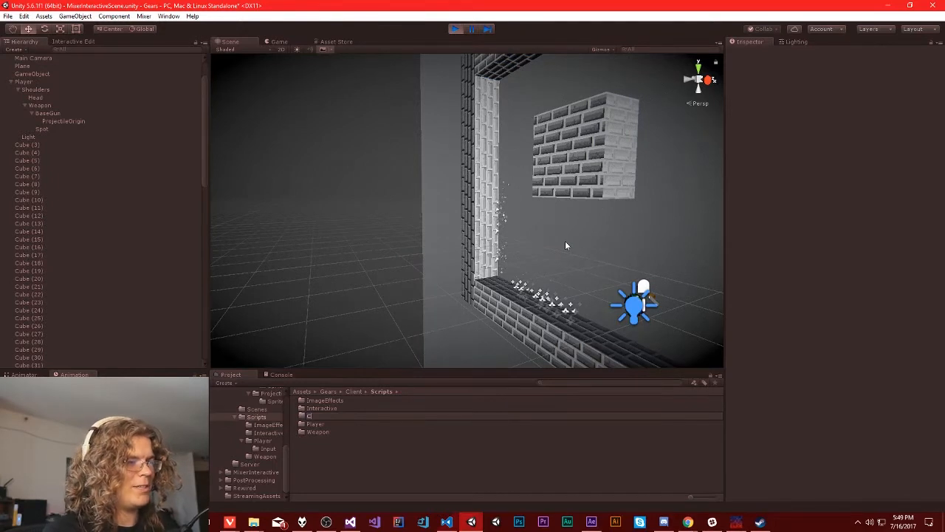
text(Camera)
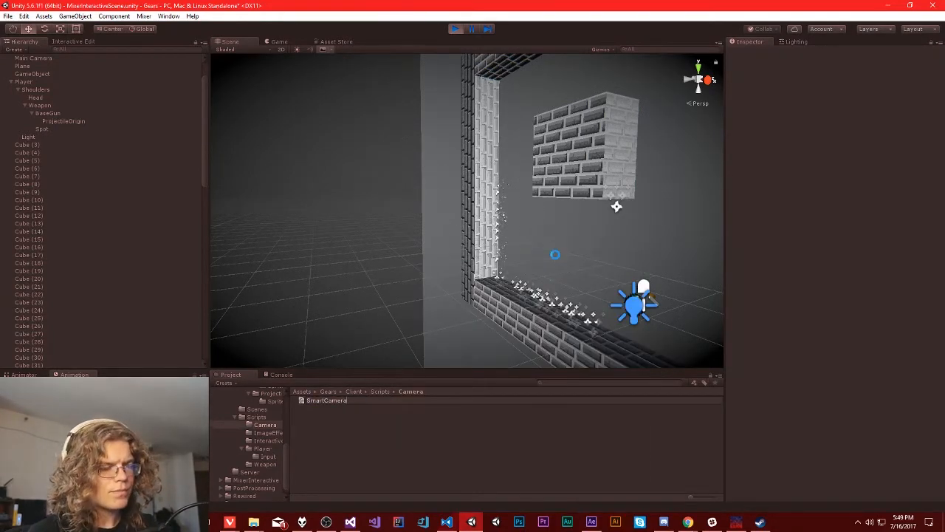
click(325, 400)
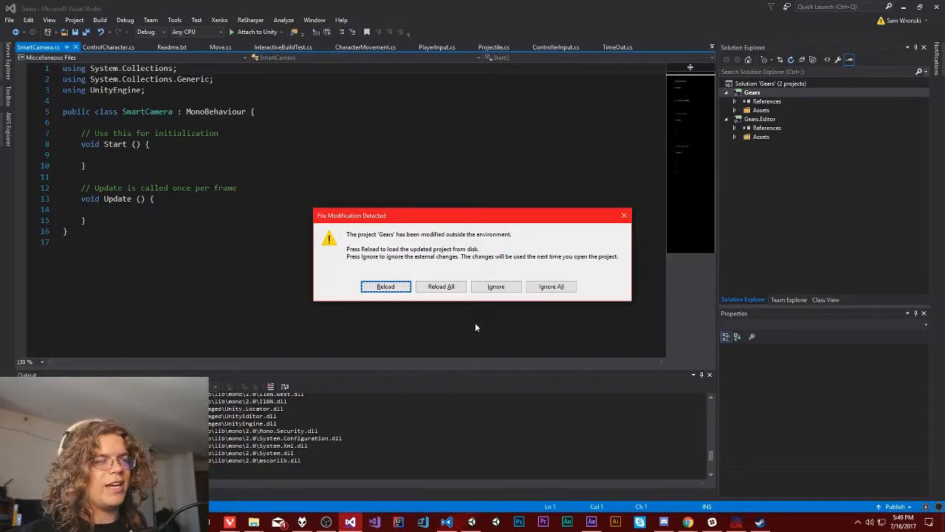
Reload the externally modified Gears project in Visual Studio
click(385, 287)
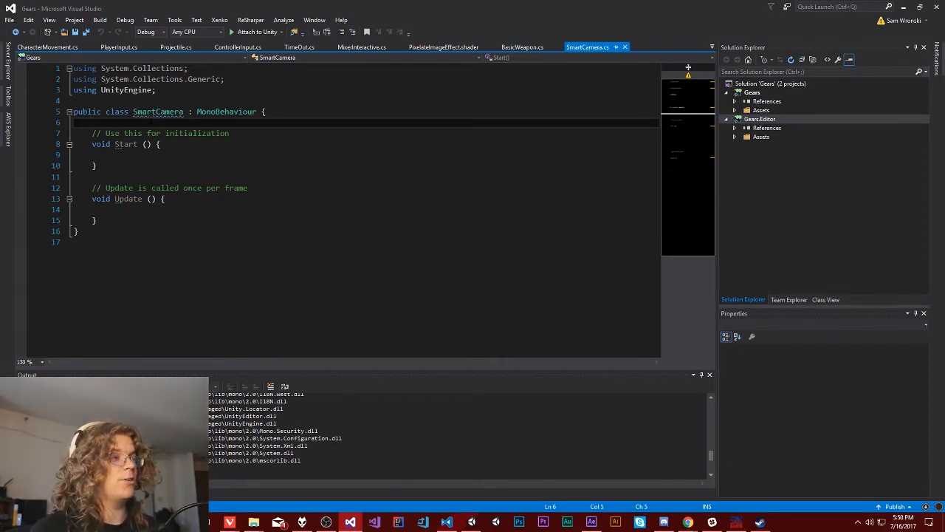
Declare public Transform[] followedPoints and public float border = 5, then begin a Rect line in Update
text(public)
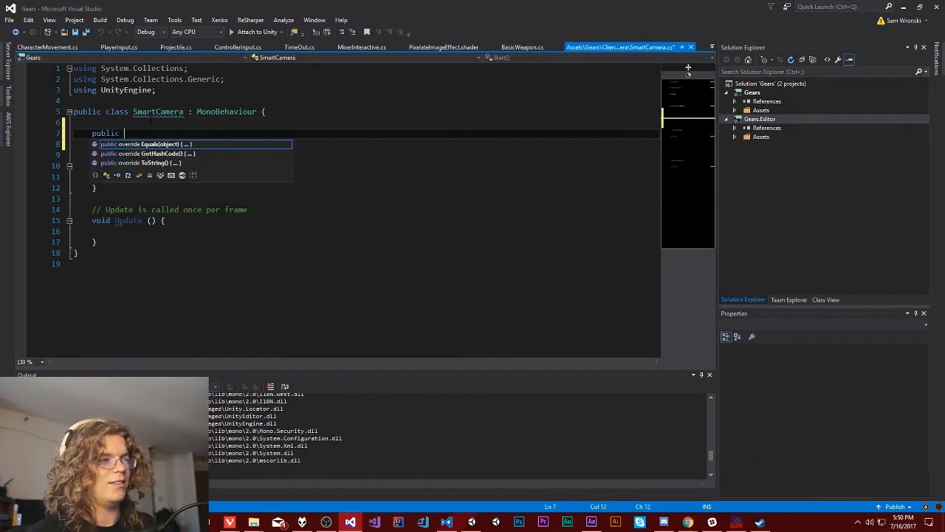
text(Transform[)
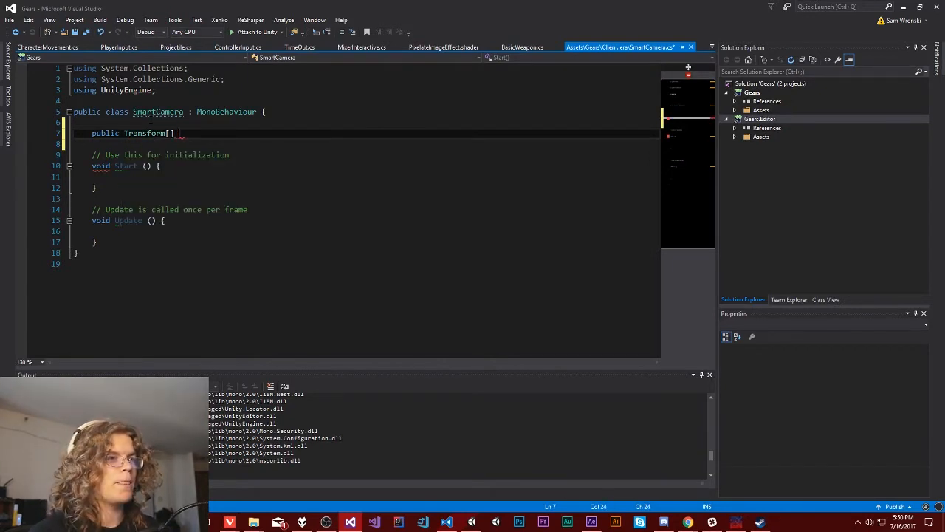
text(followedPoints;)
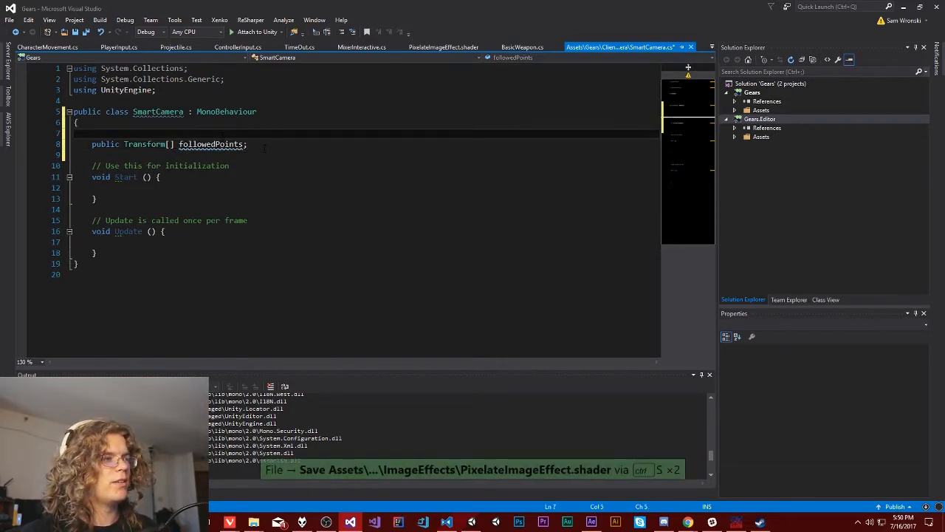
text(public)
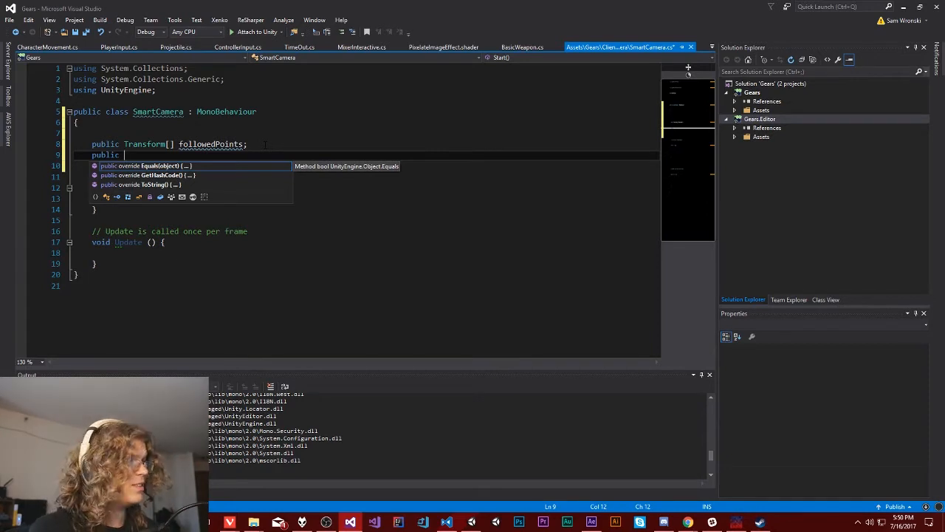
text(f)
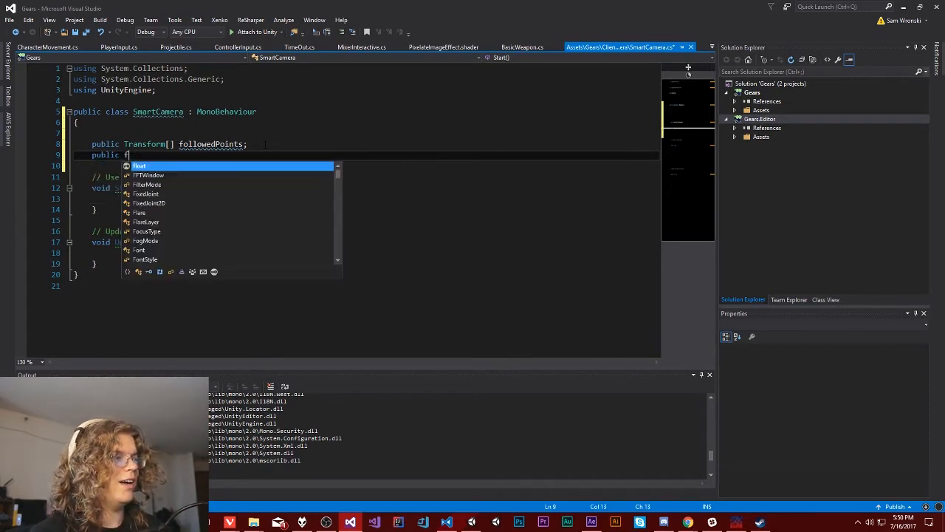
text(float)
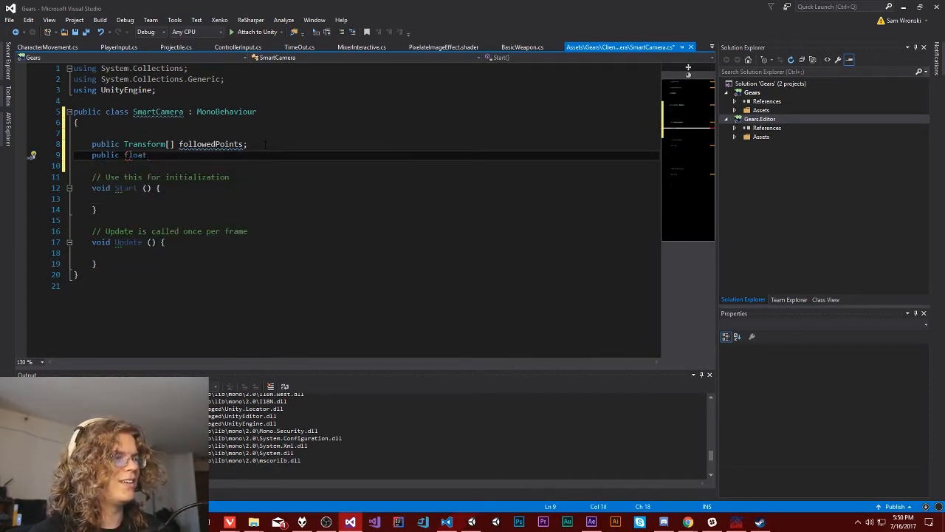
text(ad)
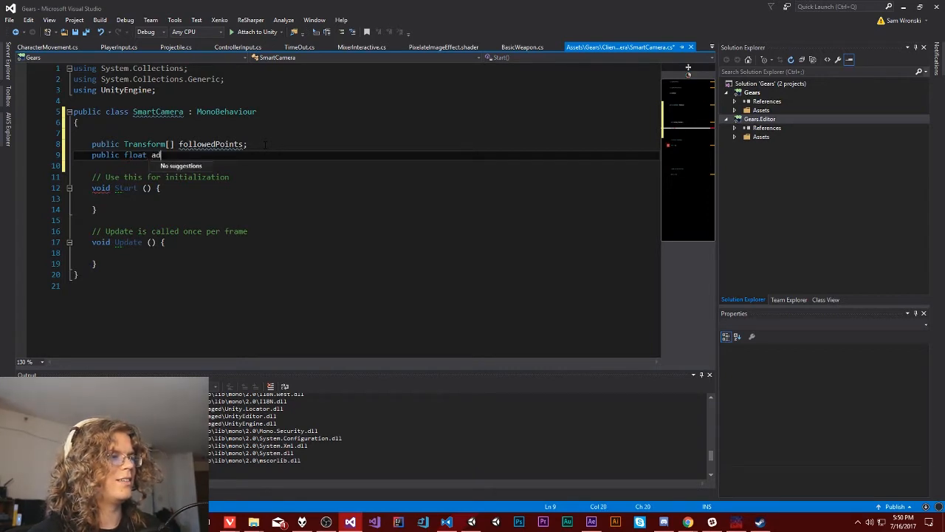
text(border)
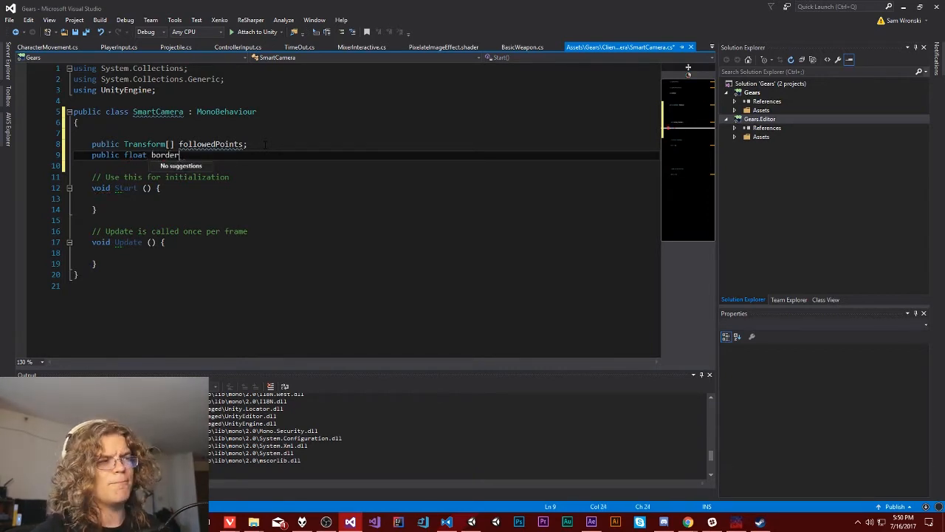
text(= 5;)
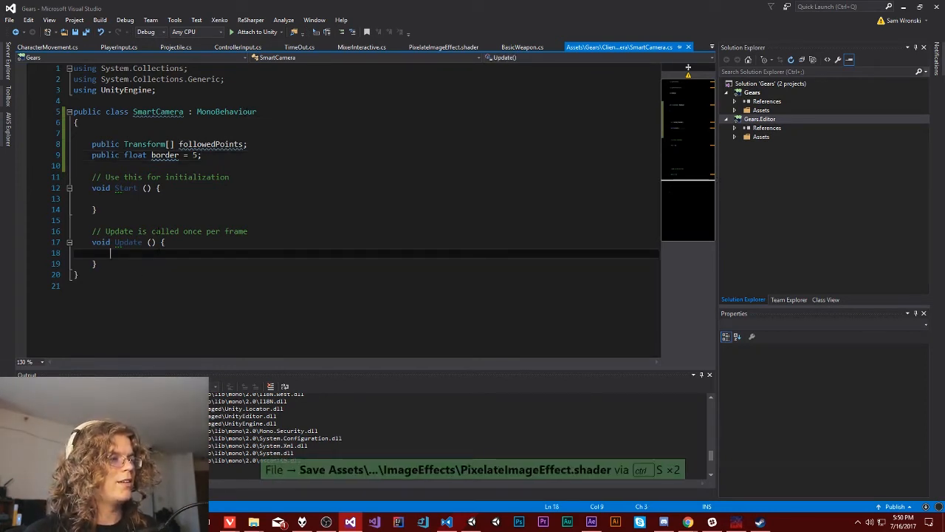
text(Rectan)
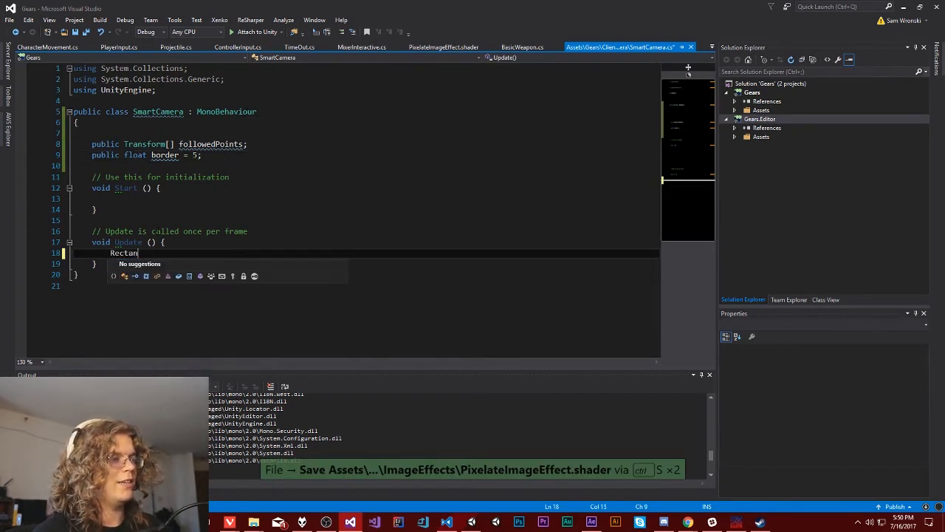
text(g)
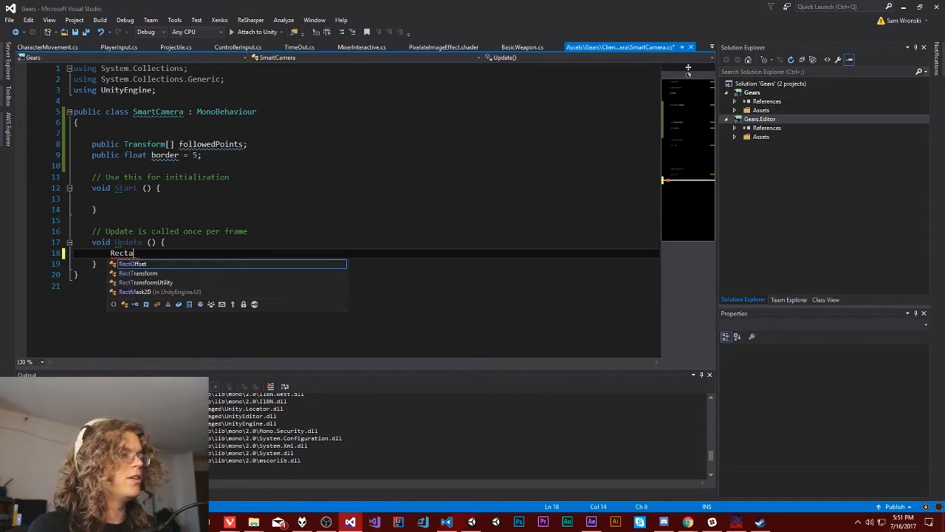
Begin float minY = followedPoints.OrderBy(point => point.position.y) with the System.Linq using
text(float hei)
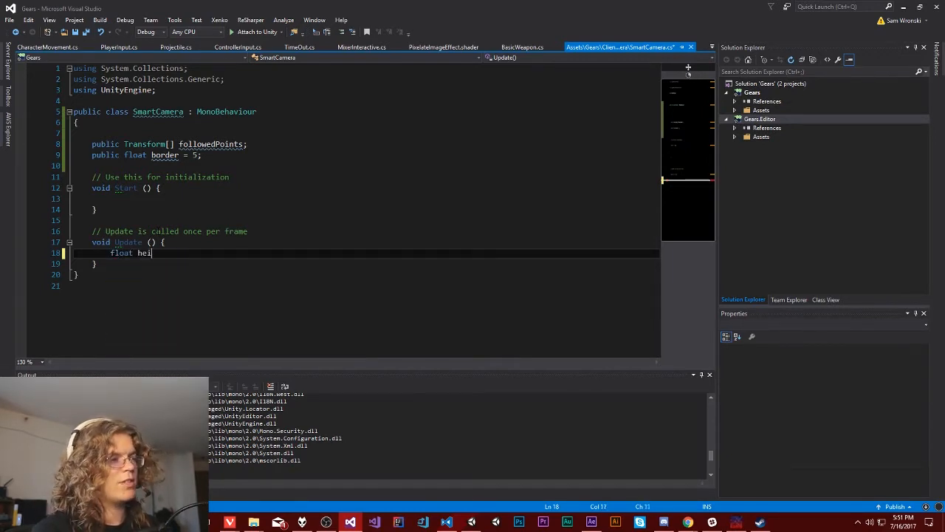
text(ght)
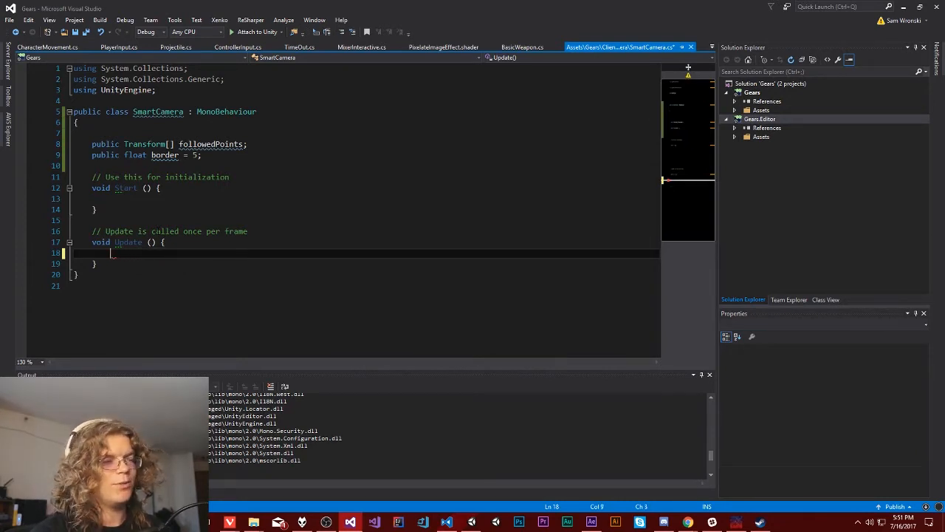
text(float)
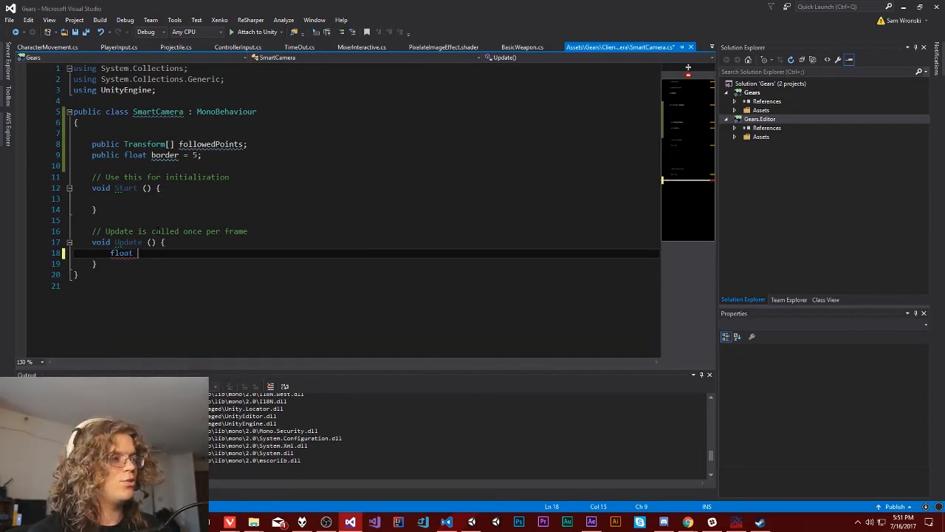
text(minY)
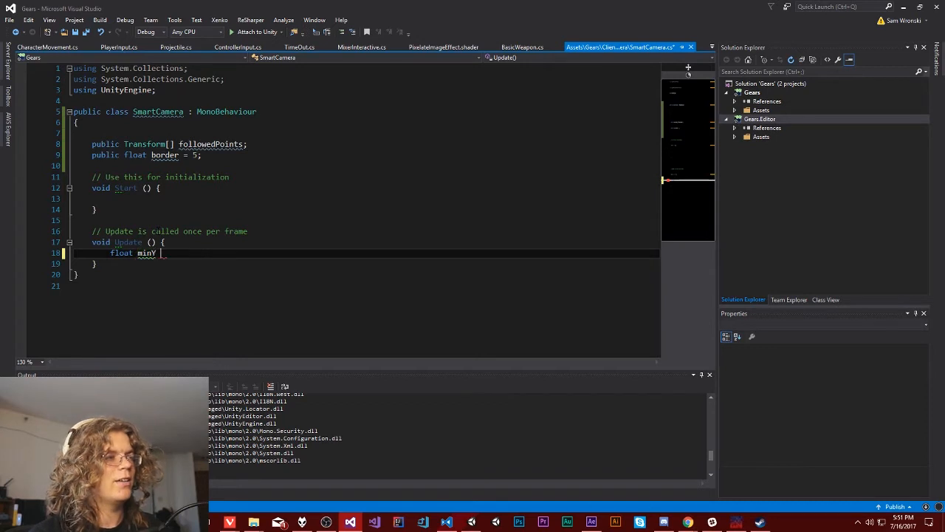
text(= followedPoints.)
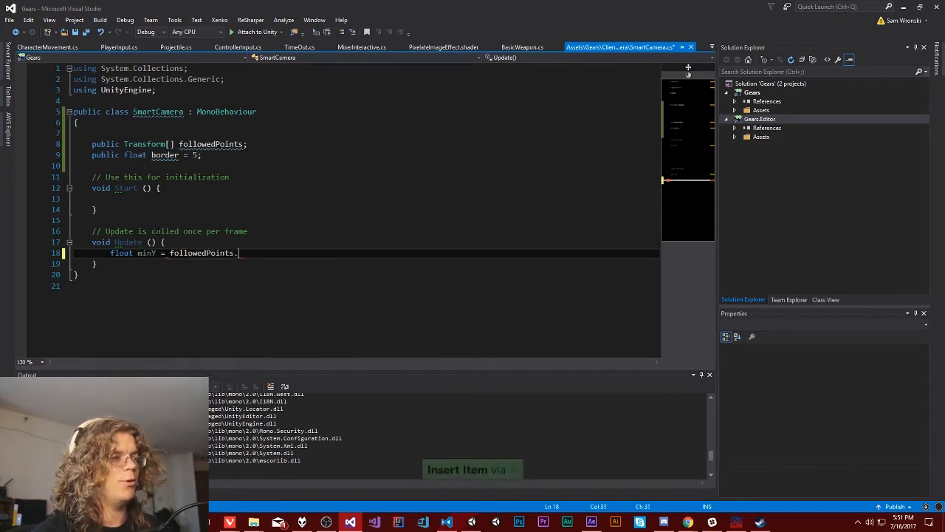
text(.)
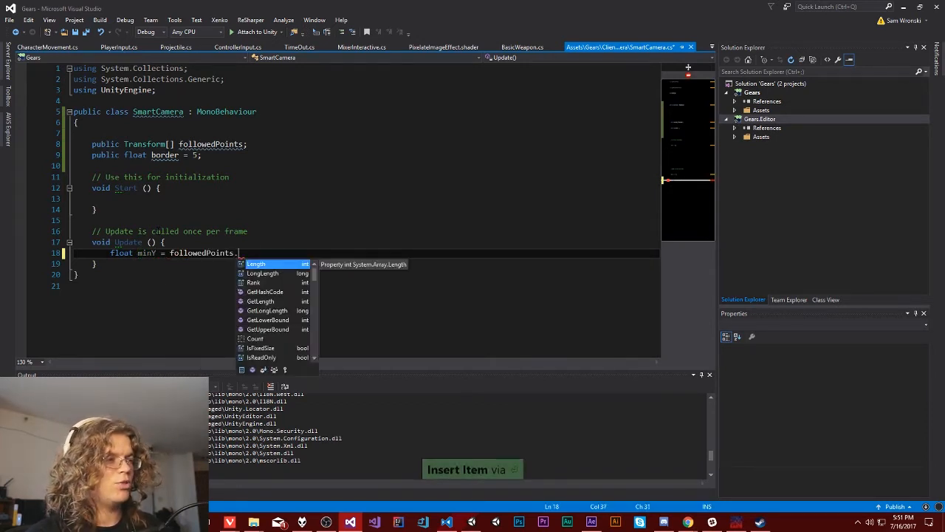
text(Order)
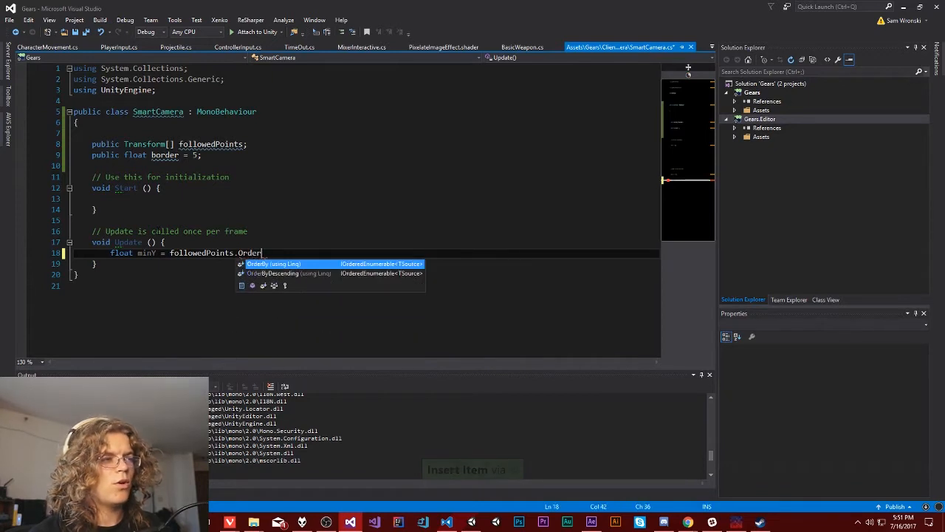
text(By)
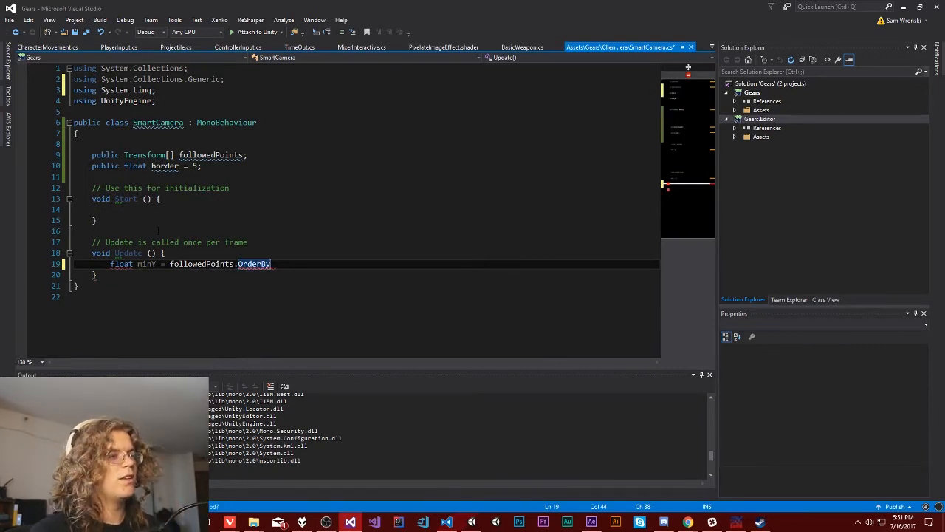
text(()
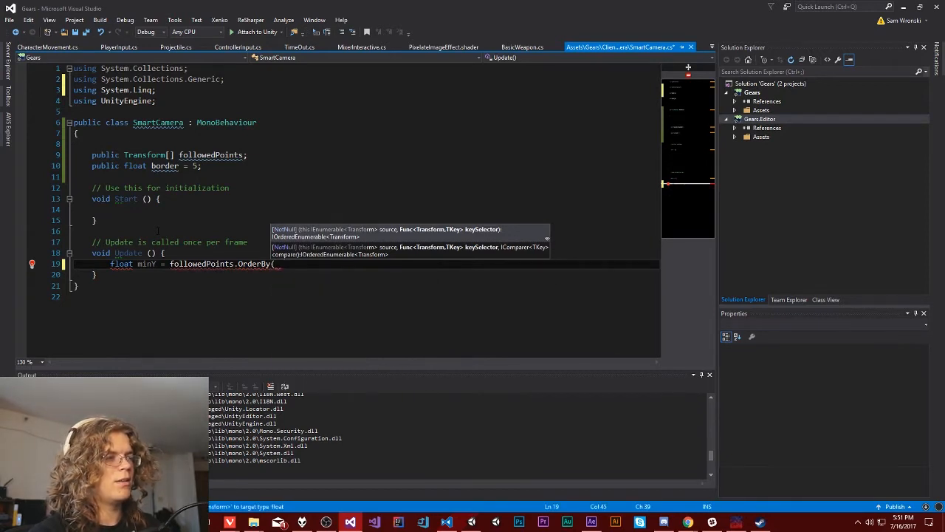
text(point =)
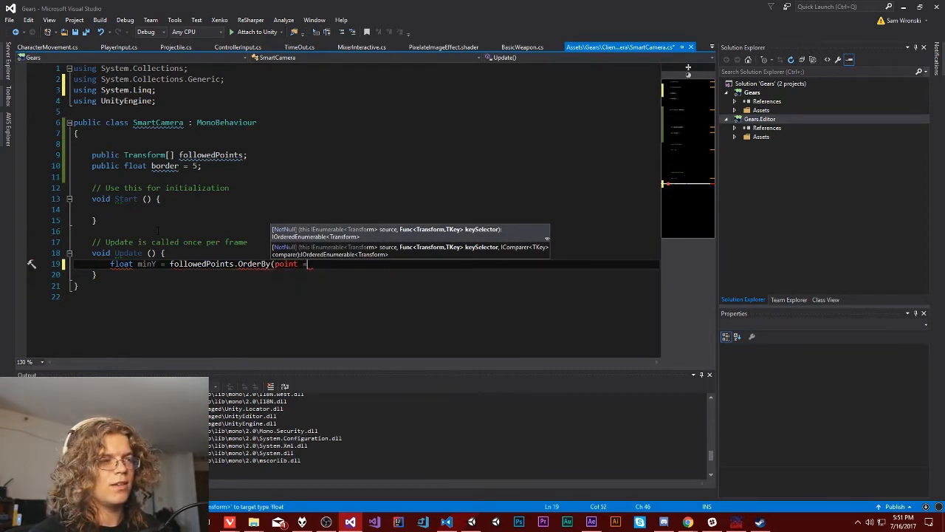
text(=> point.position.y);)
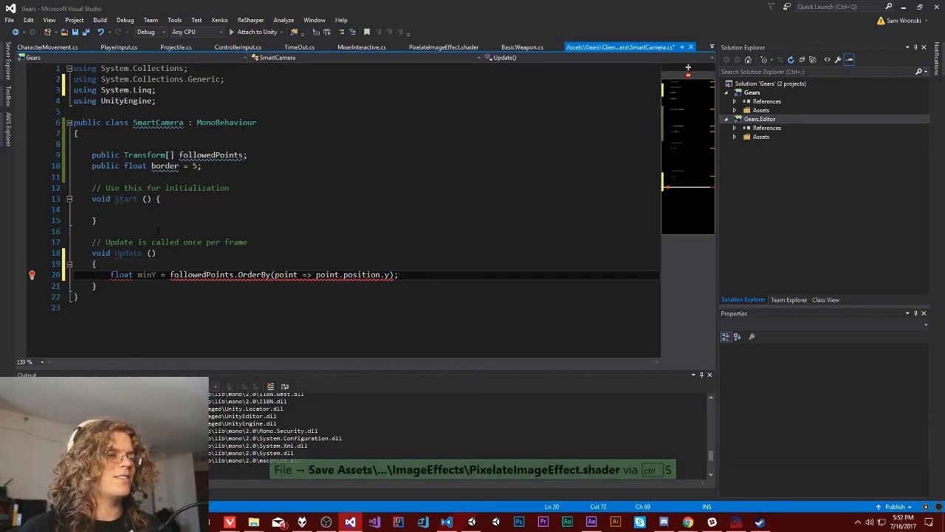
Finish the minY line by taking First().position.y of the ordered points
text(.F)
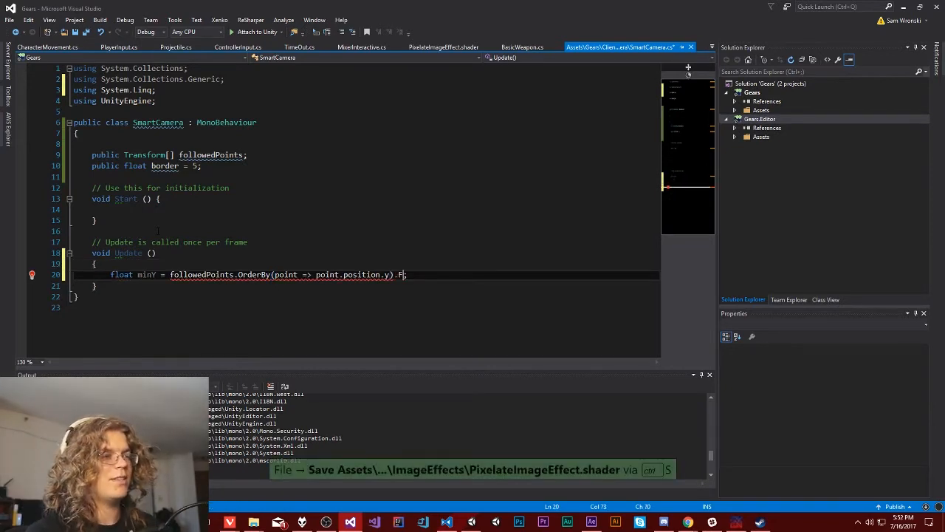
text(irst())
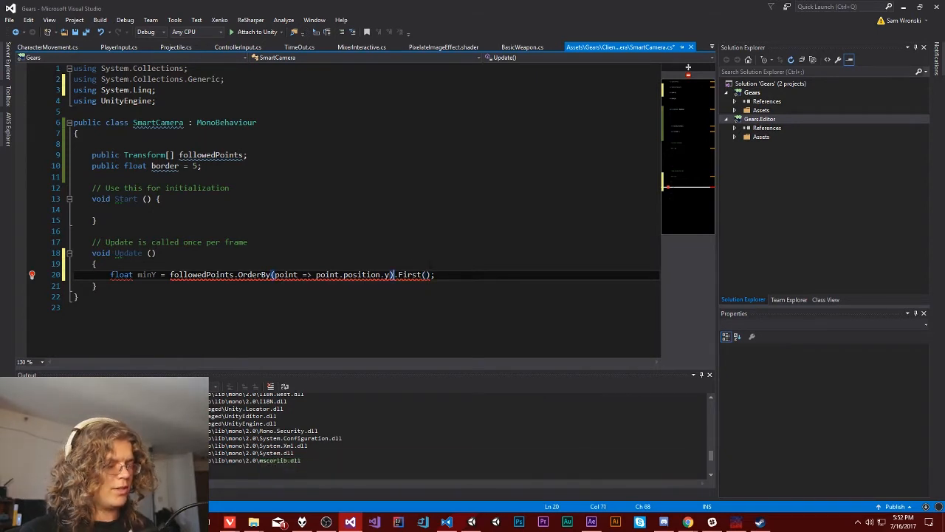
text(.)
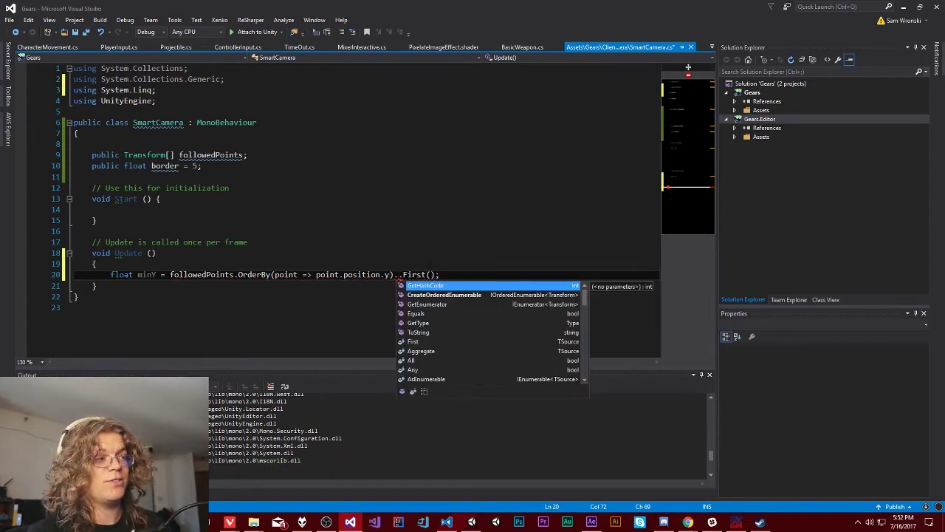
text(.Select()
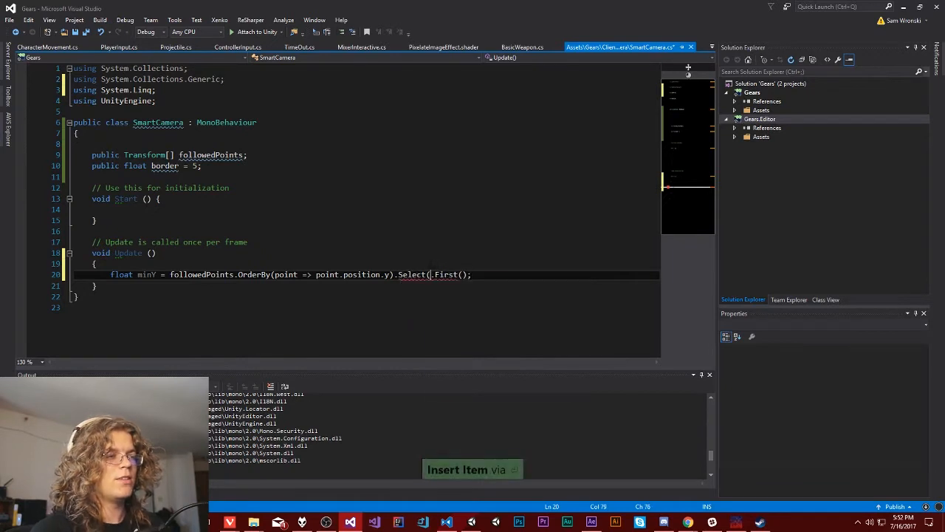
text(point.position.y)
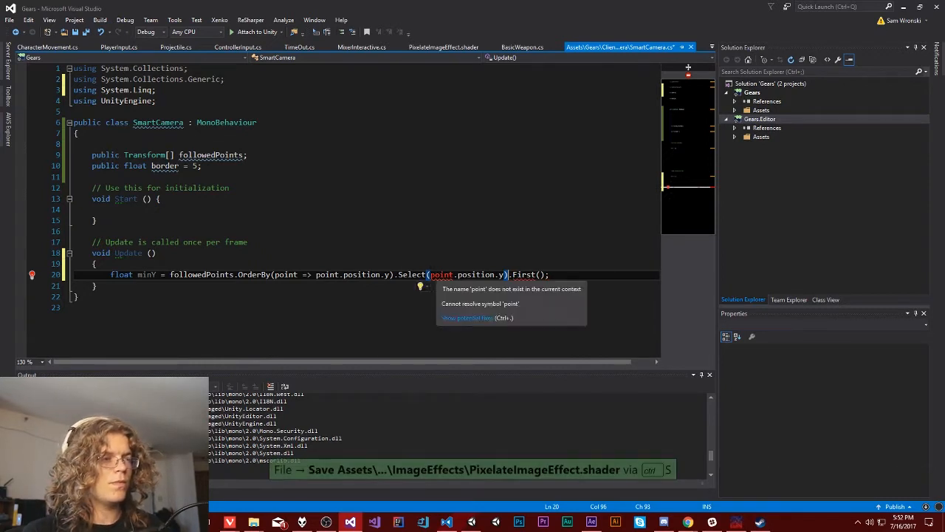
text(-)
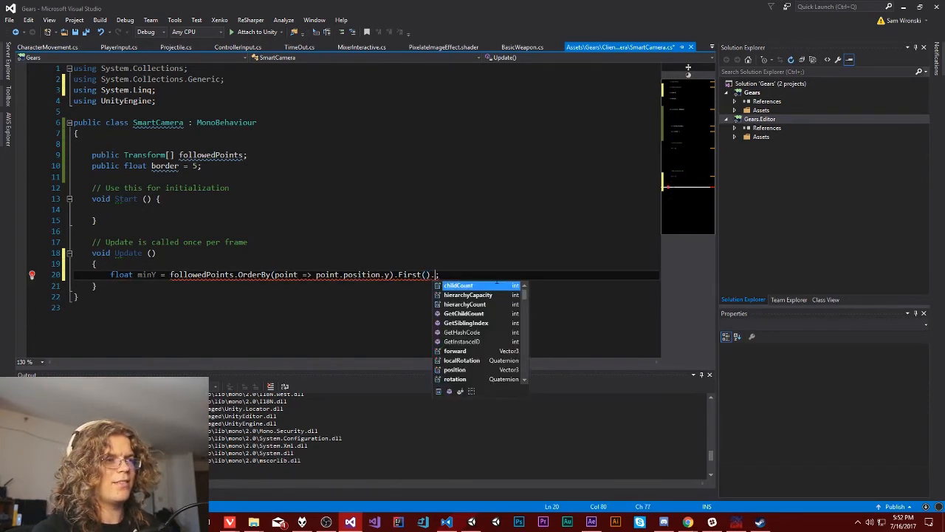
text(position.y)
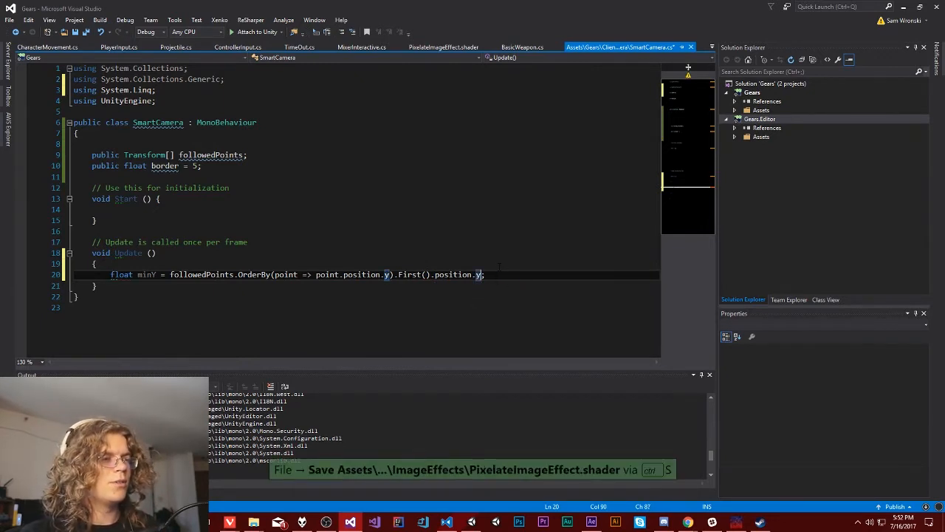
Duplicate minY as maxY with OrderByDescending, then copy both lines for minX and maxX
key(ctrl+v)
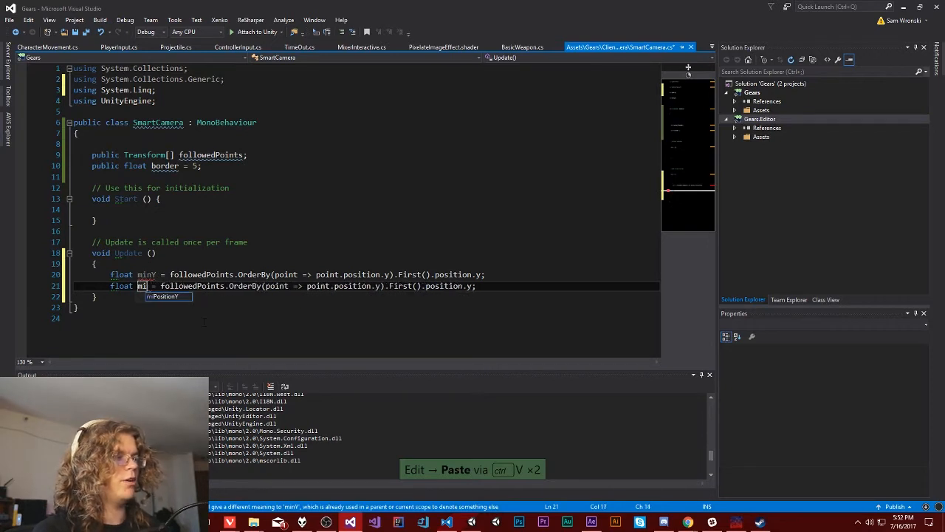
text(axY)
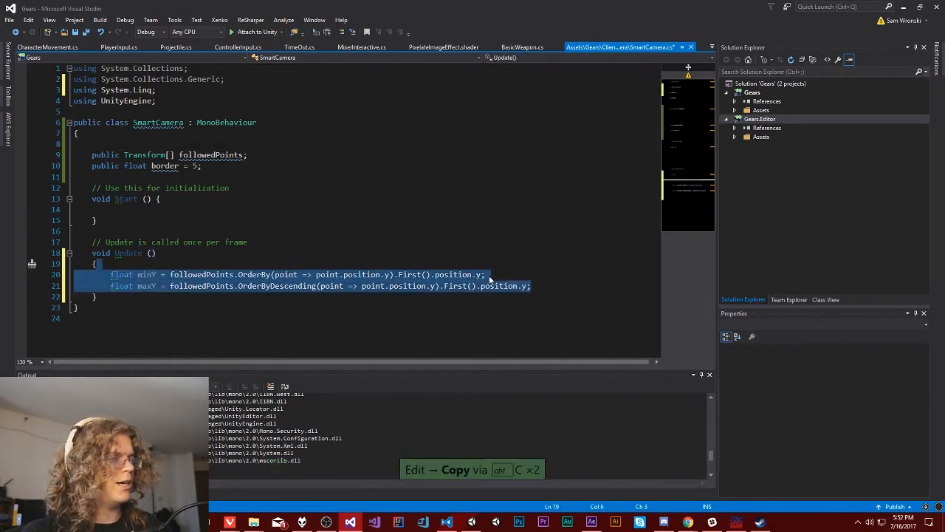
key(ctrl+v)
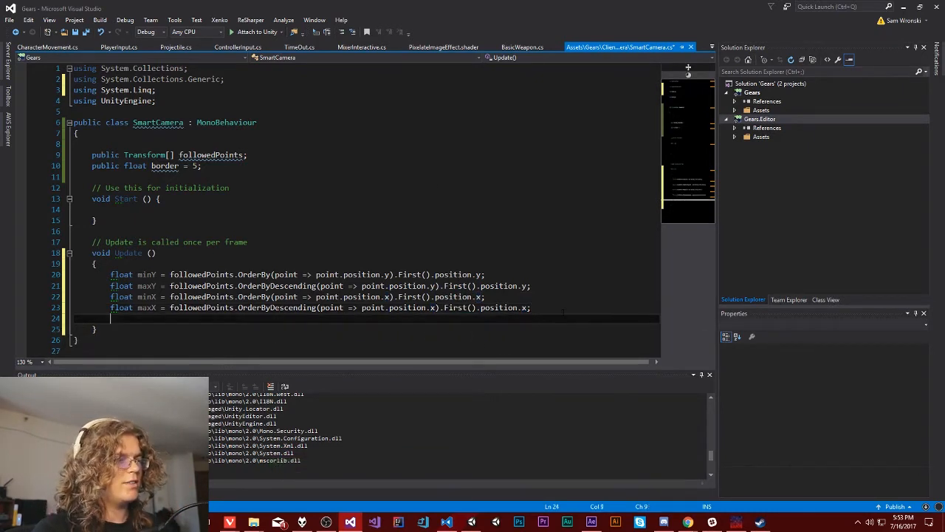
Write (minX + maxX) / 2 on a new line, removing its transform.position.x assignment prefix
text(th)
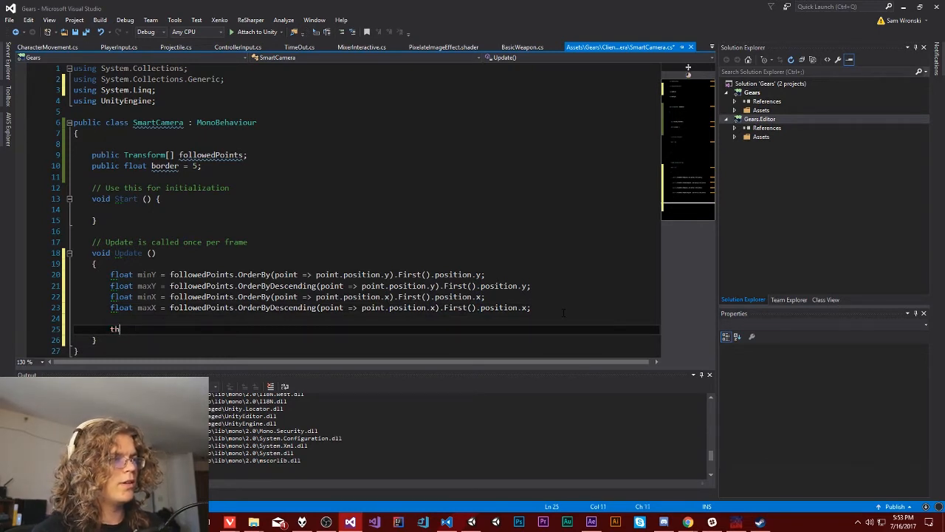
text(is.transform.position.x =)
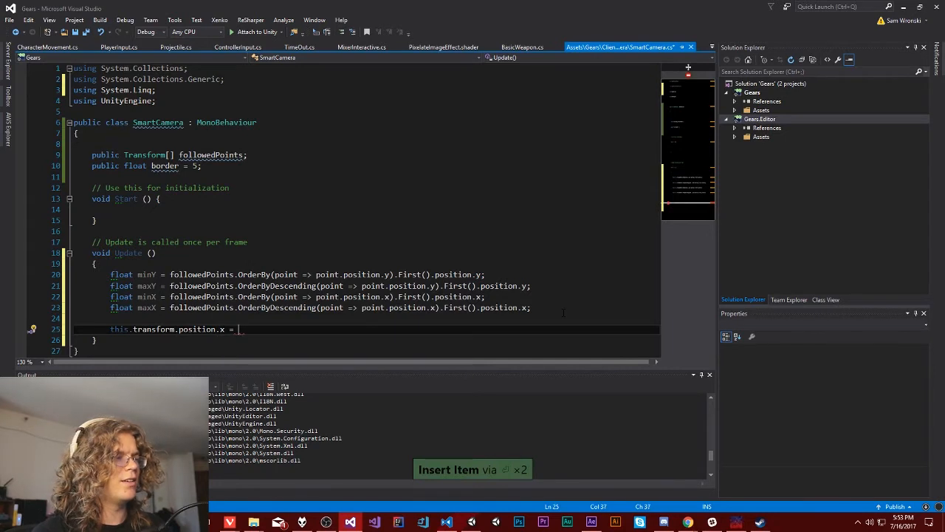
text(minX + maxX /)
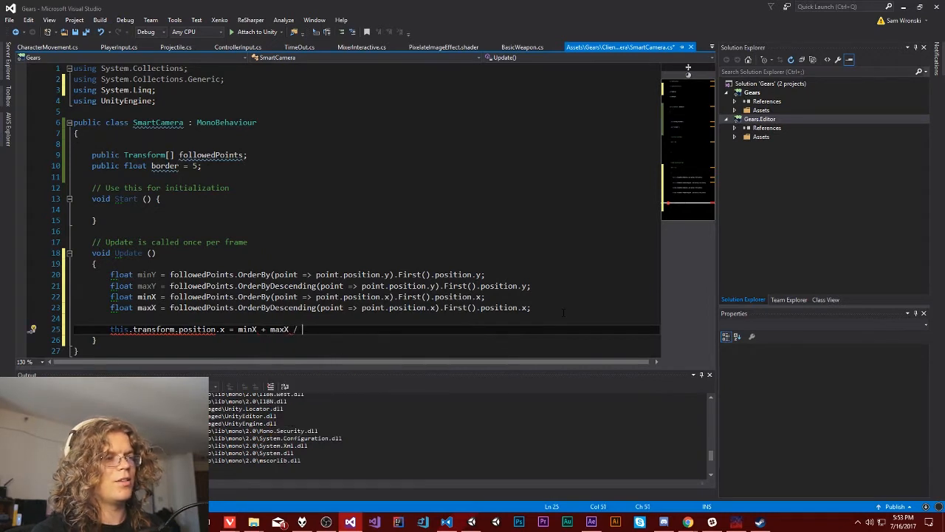
text(2)
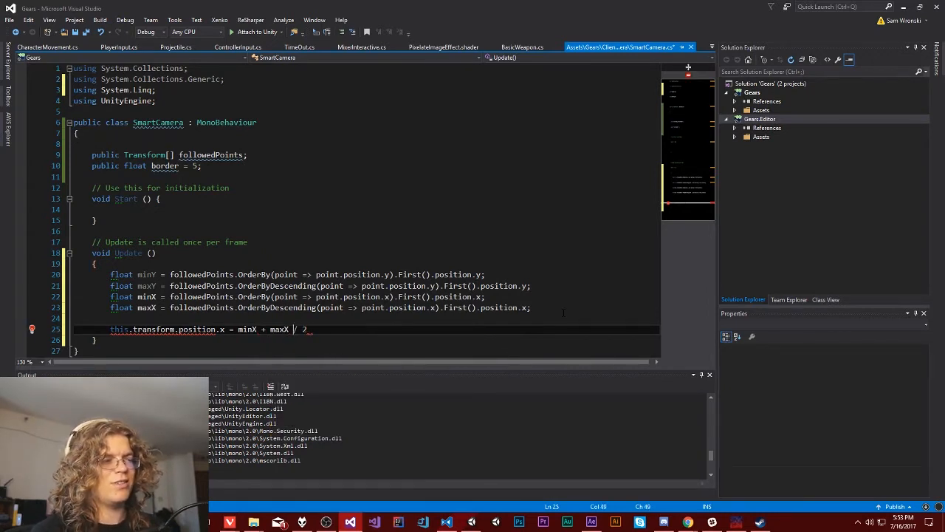
text(()
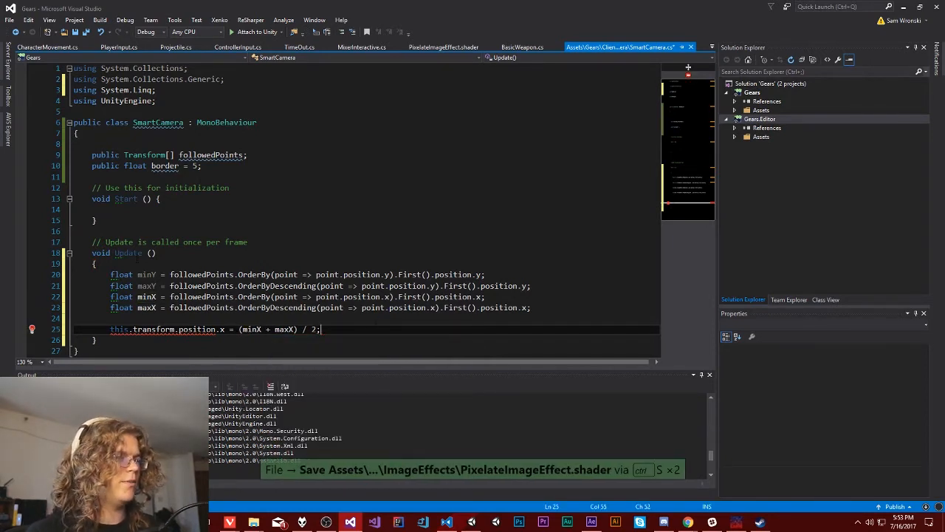
double_click(201, 328)
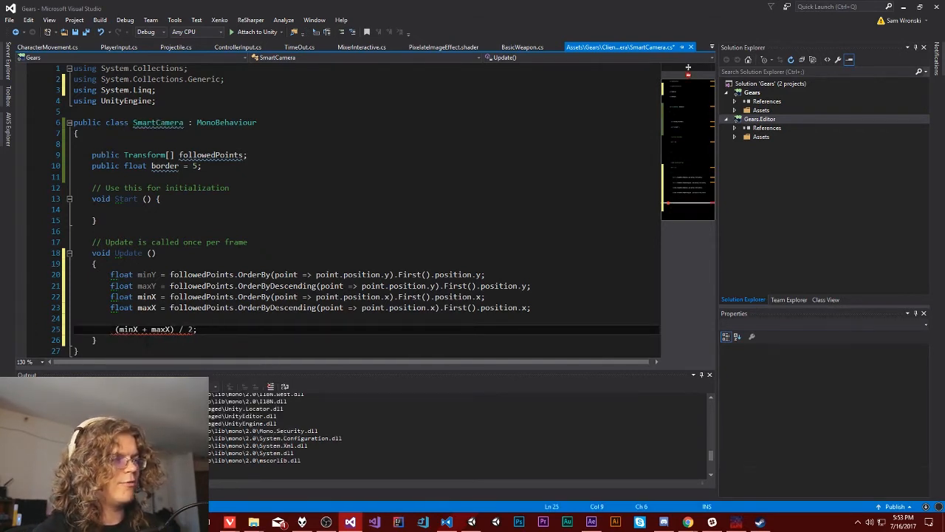
Make Vector3 target = new Vector3(0,0,0) with target.x and target.y set to the X and Y midpoints
text(float targetX =)
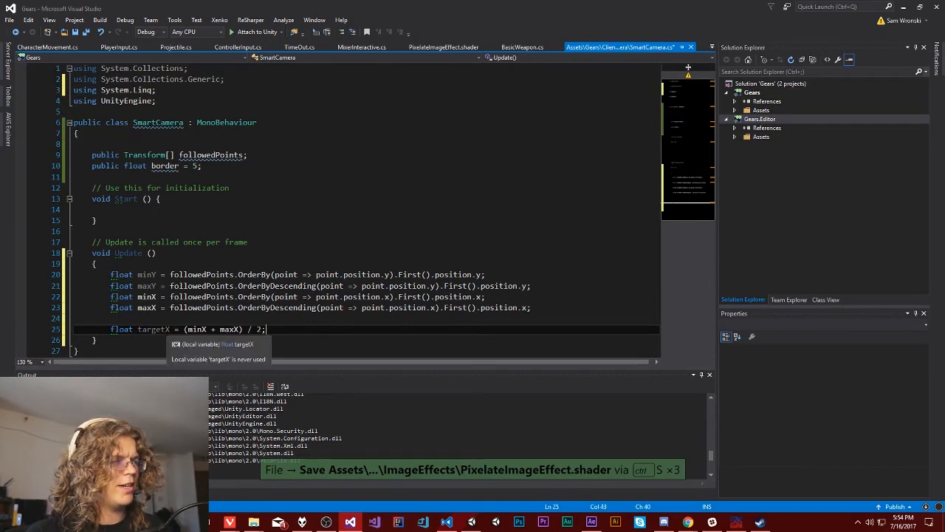
double_click(122, 328)
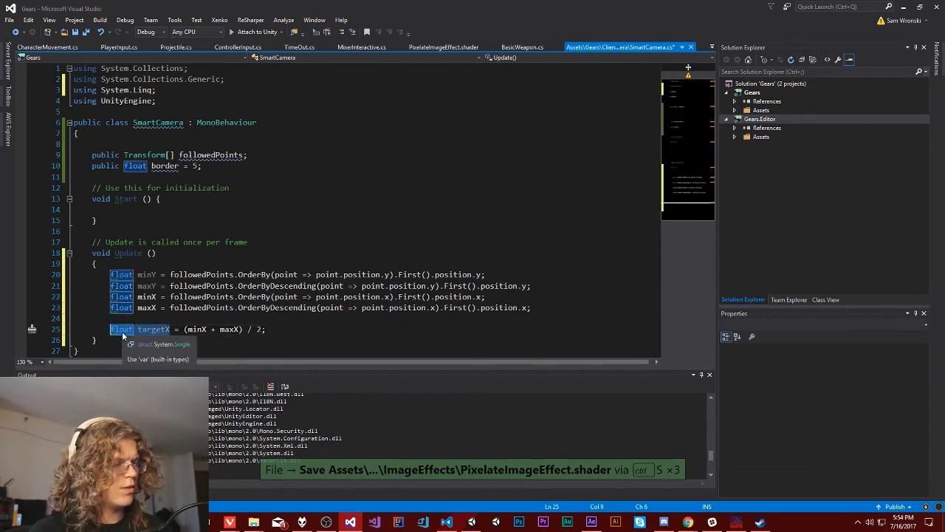
text(Vector3)
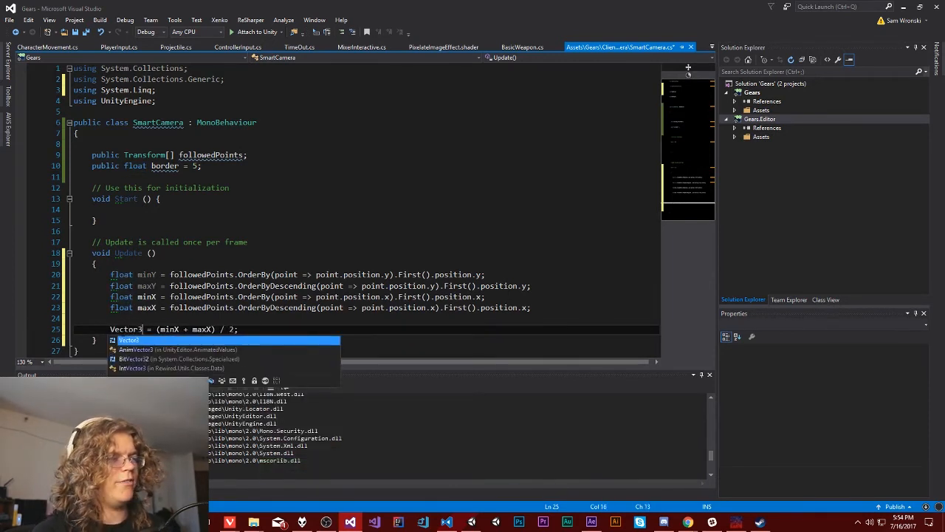
text(target = new)
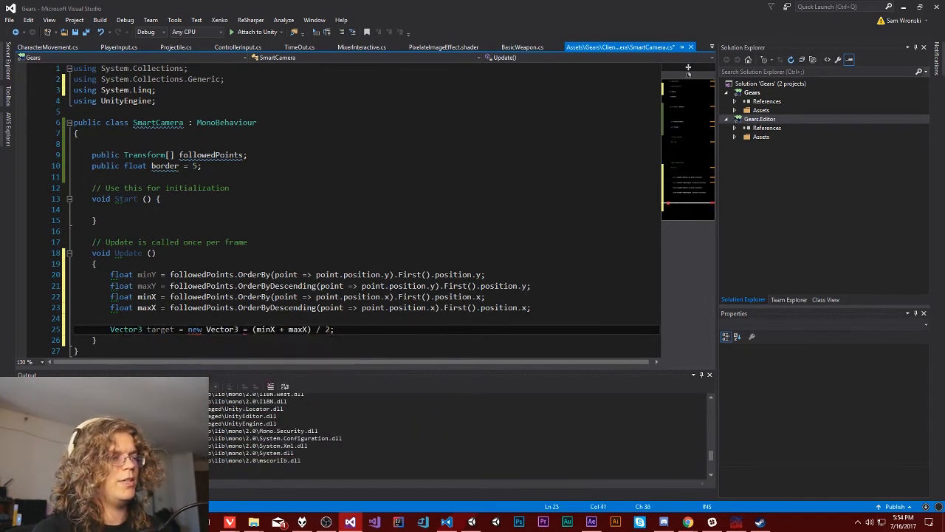
text((0,0,0);)
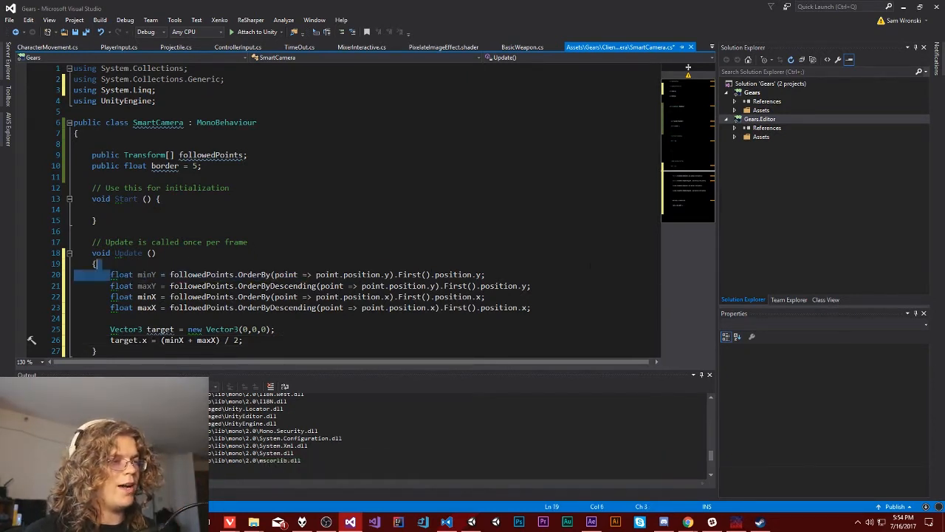
click(244, 340)
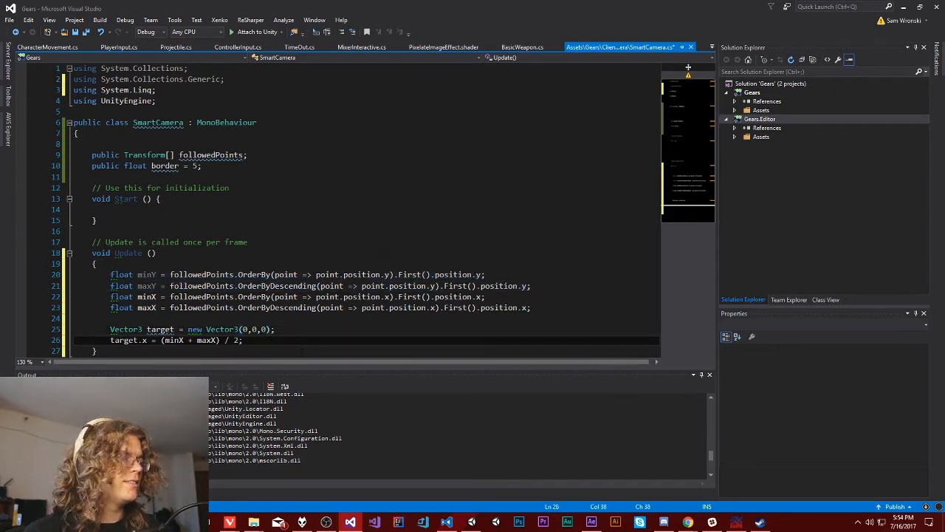
text(target.y =)
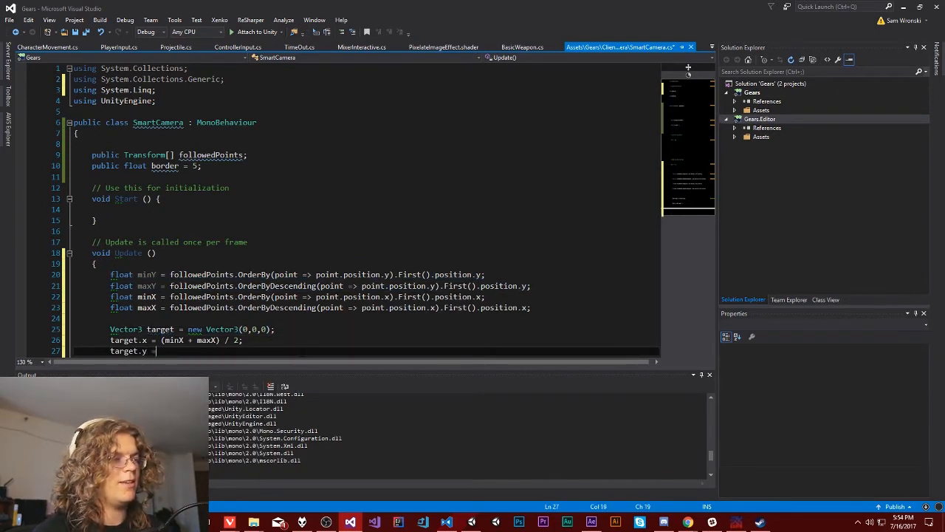
text((minY + maxY) / 2.0f;)
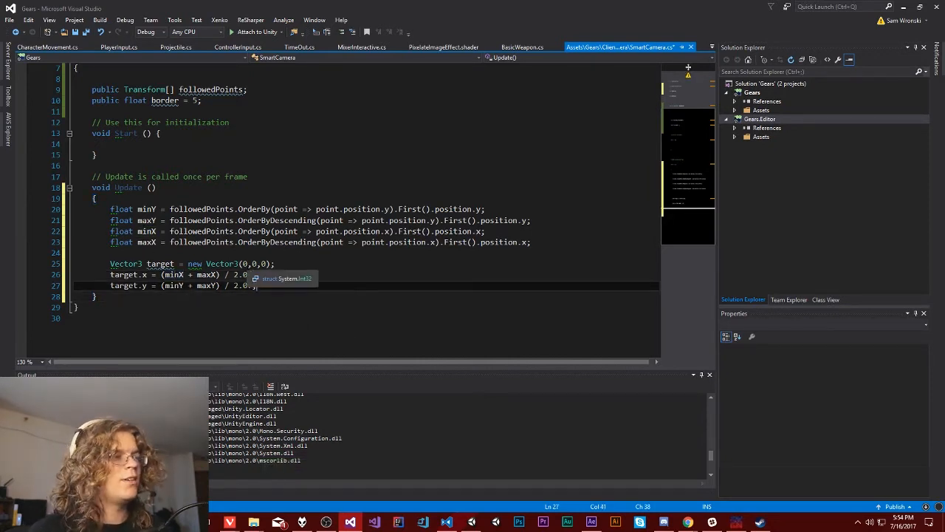
Write target.z = CalculateDepth(Mathf.Abs(maxY - minY) + border * 2); in Update
text(target.z =)
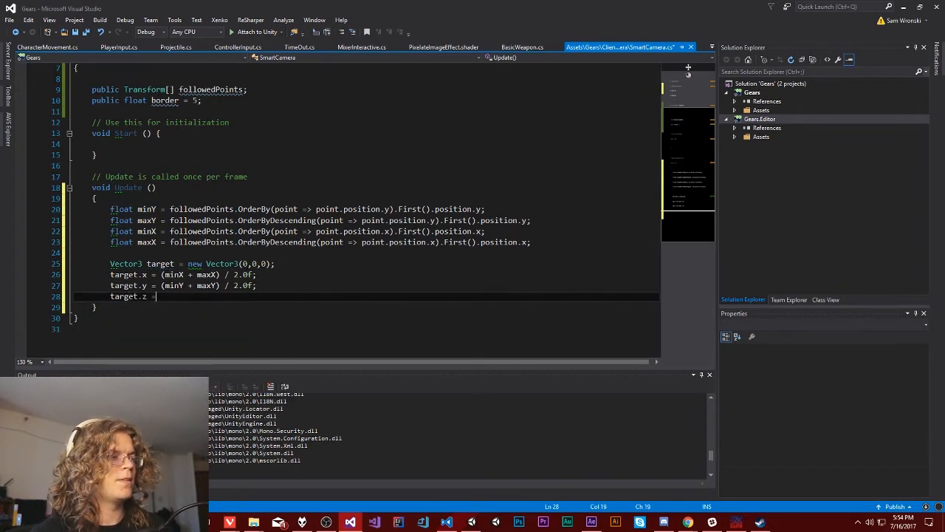
text(calca)
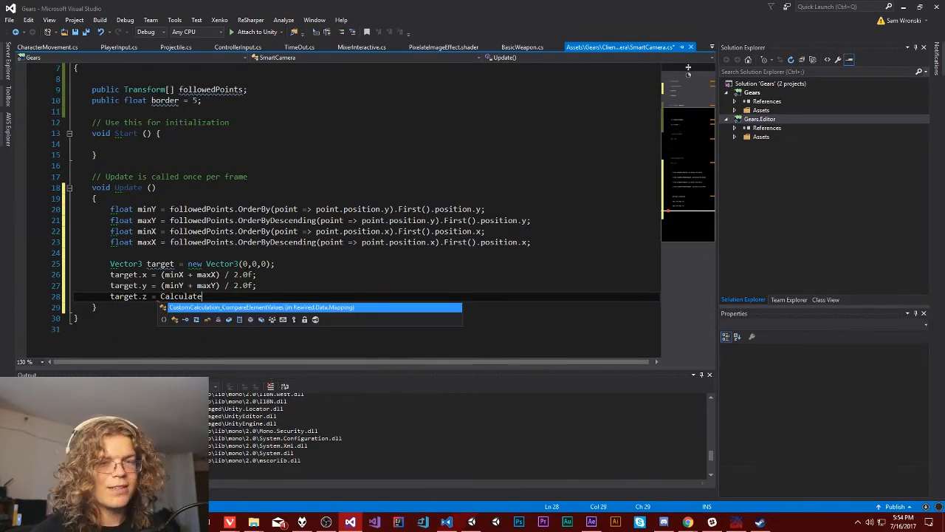
text(Depth()
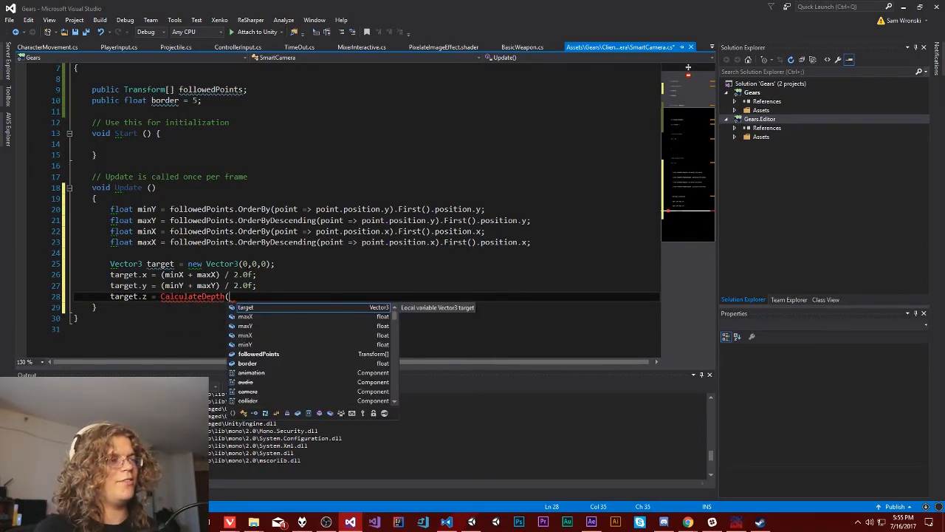
text(Mathf)
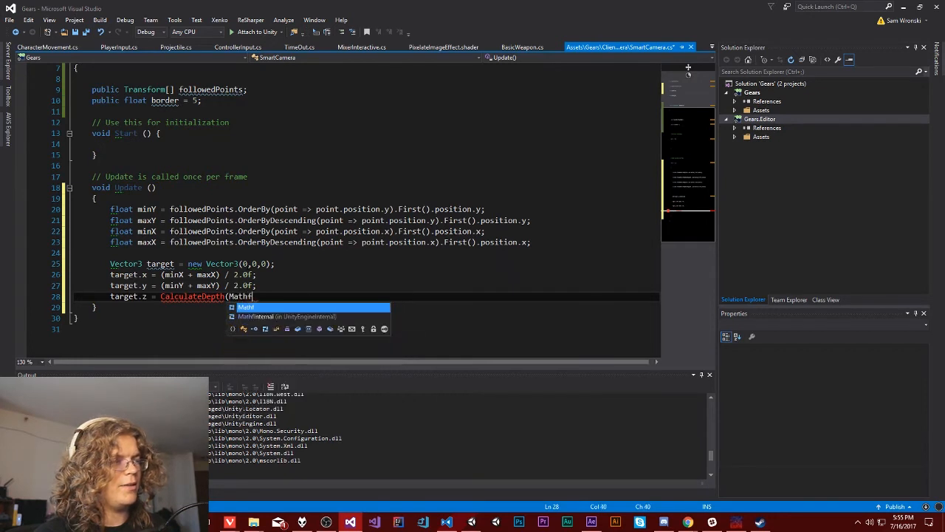
text(.Abs(m)
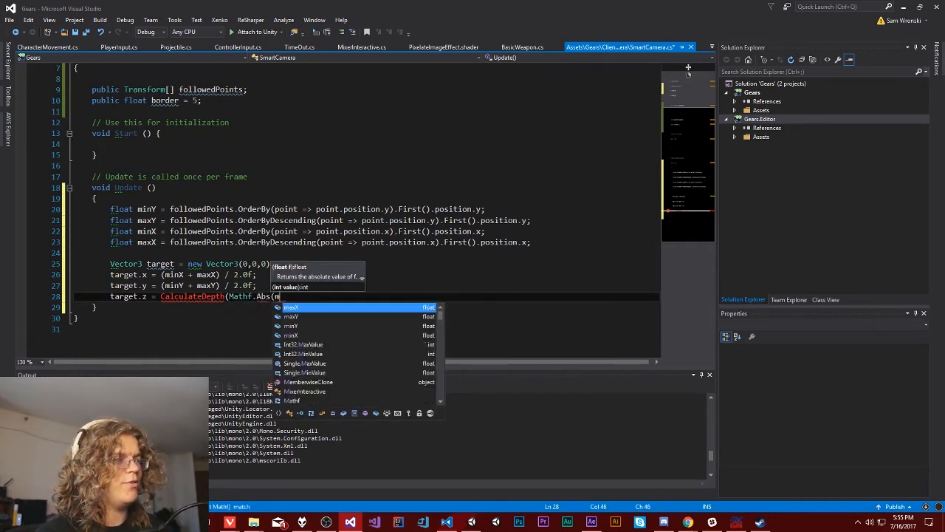
text(axY - minY) );)
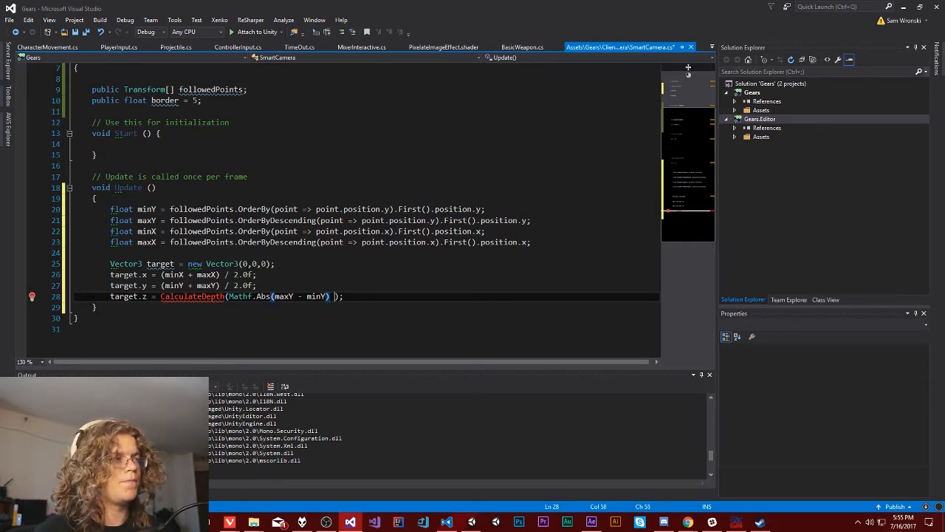
text(+ border)
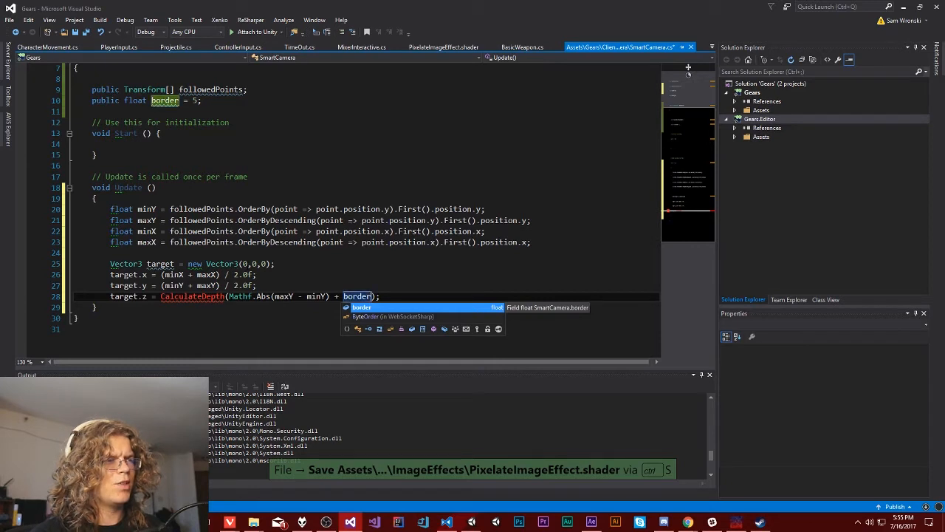
text(* 2)
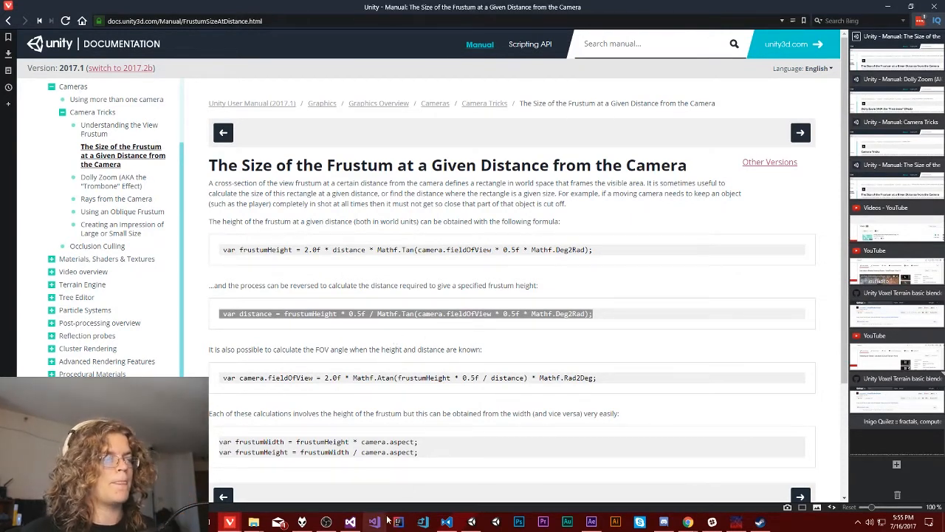
mouse_move(395, 520)
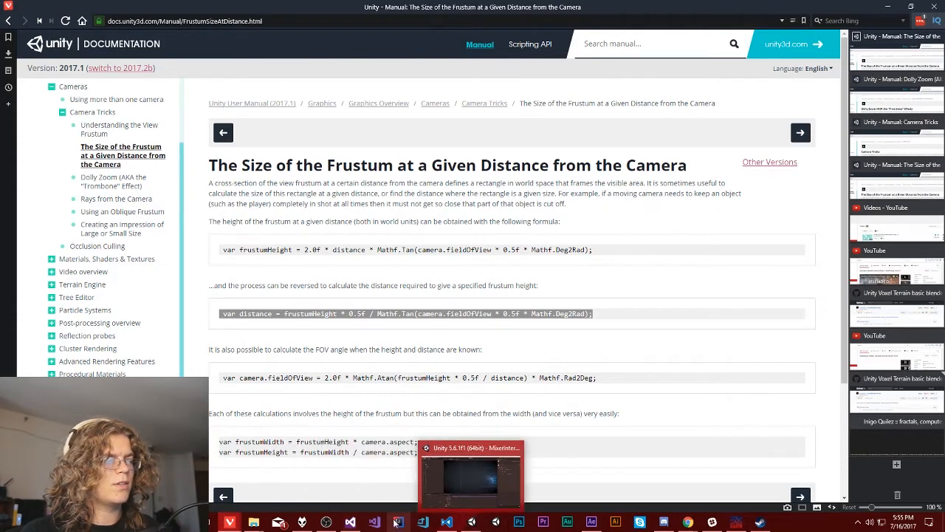
Give CalculateDepth the frustum distance formula using expectedHeight and camera.fieldOfView
click(398, 522)
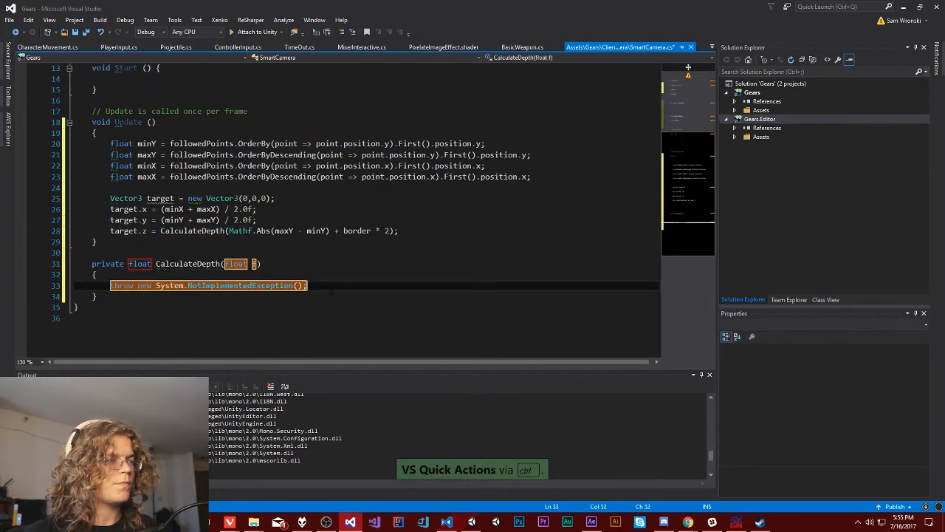
text(var distance = frustumHeight * 0.5f / Mathf.Tan(camera.fieldOfView * 0.5f * Mathf.Deg2Rad);)
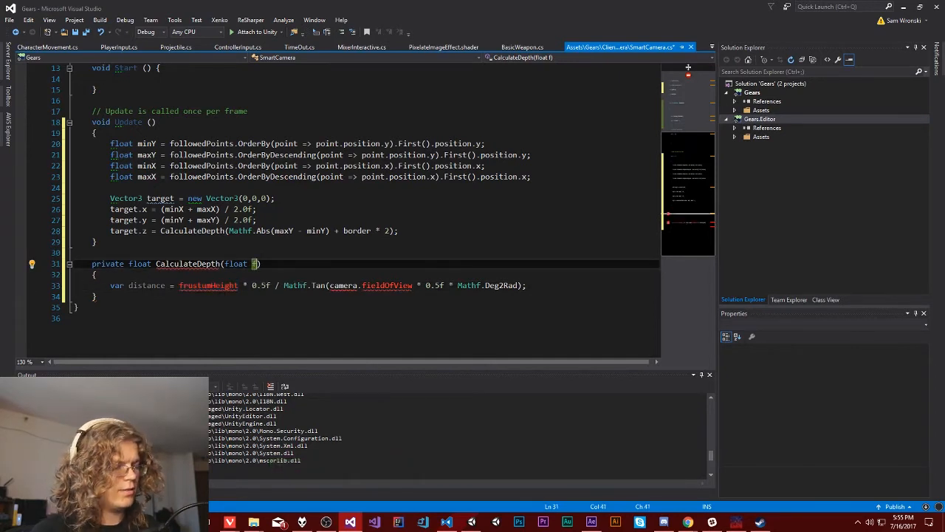
text(expected)
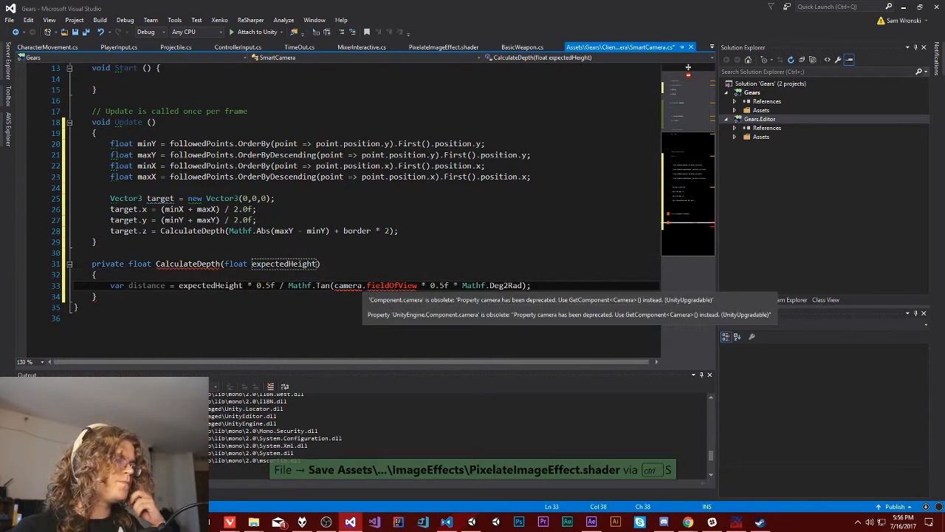
double_click(392, 285)
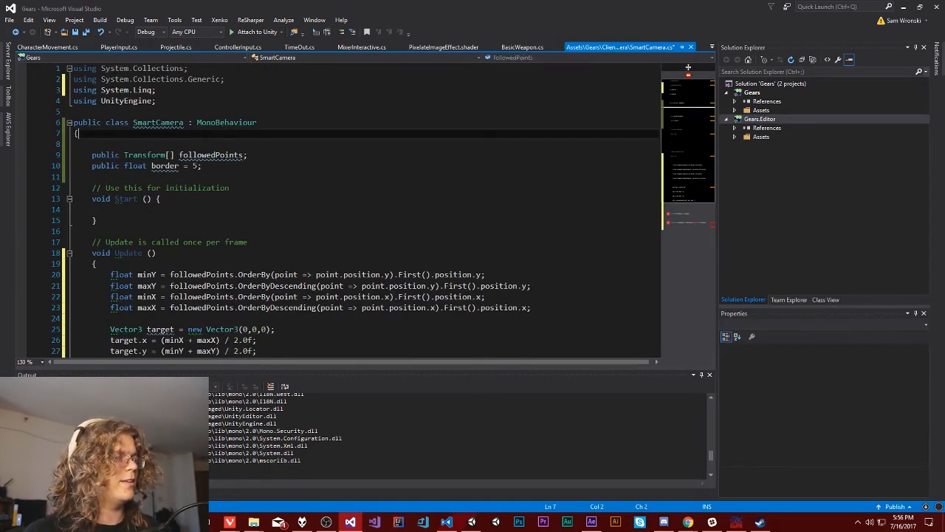
Add a public Camera camera field and make CalculateDepth return distance, then save
text(public)
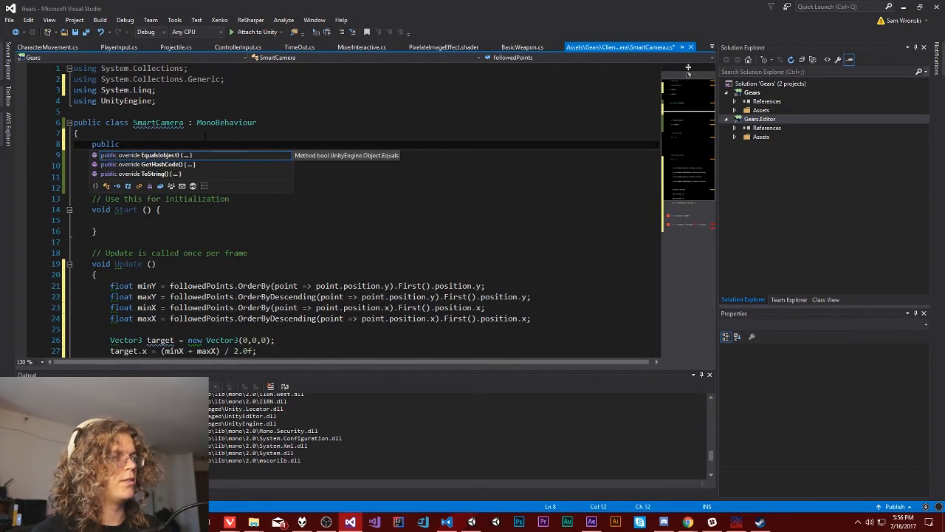
text(Camera camera;)
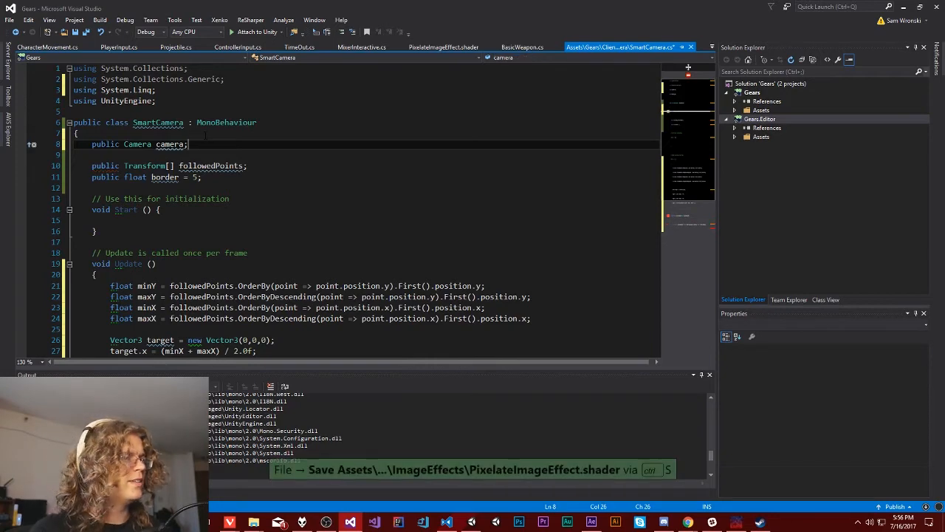
scroll(down, 3)
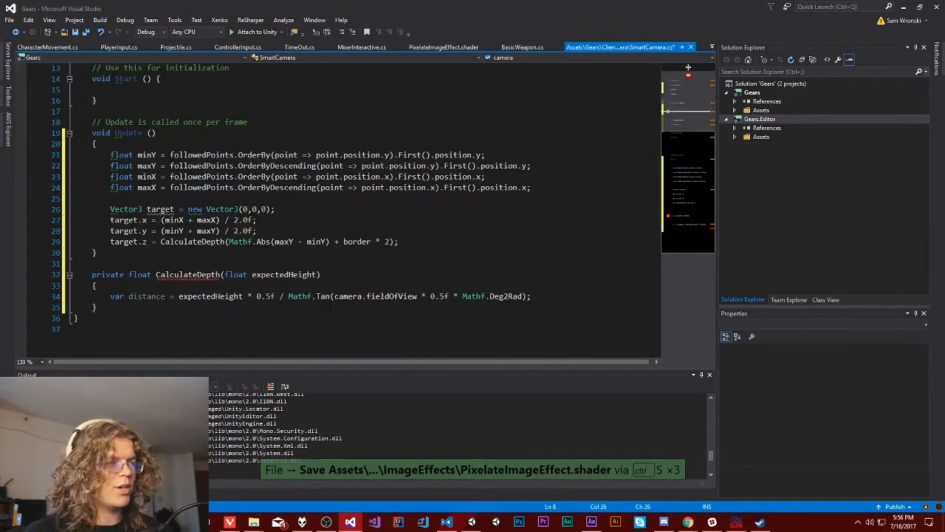
key(ctrl+s)
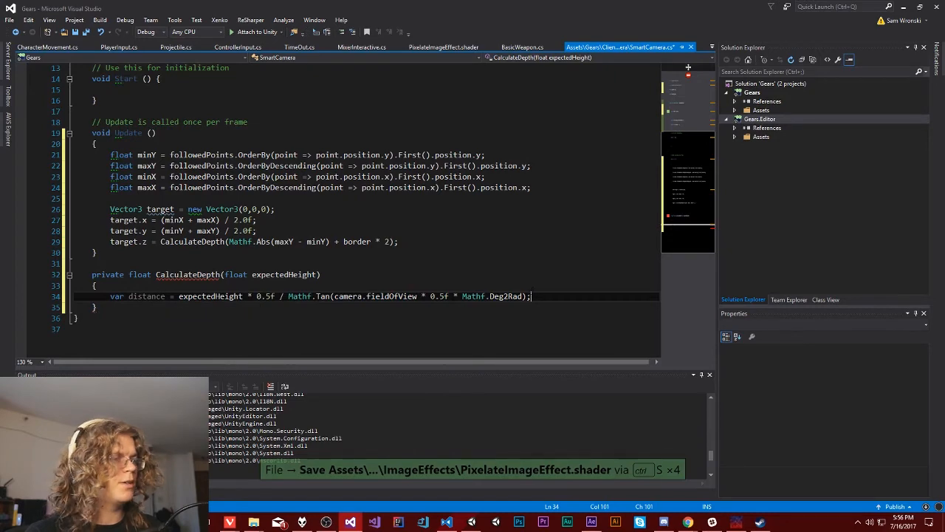
text(return)
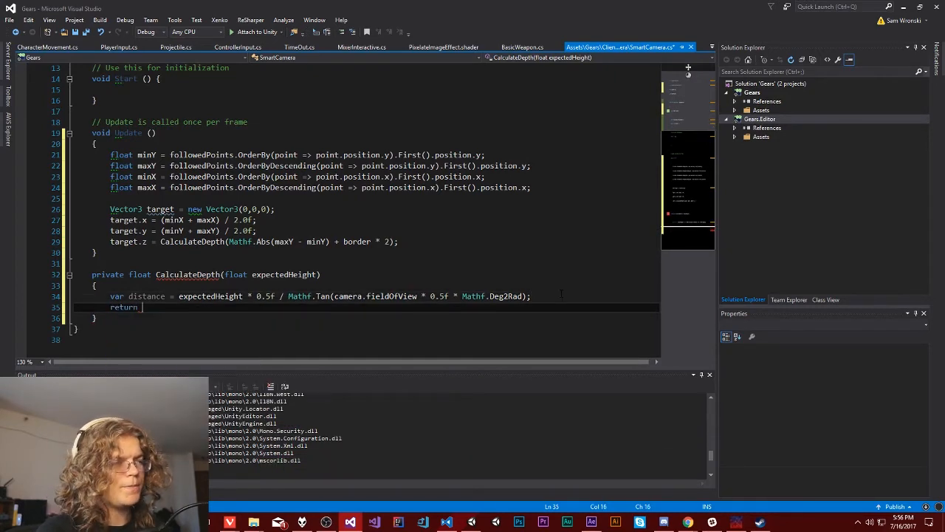
text(distance;)
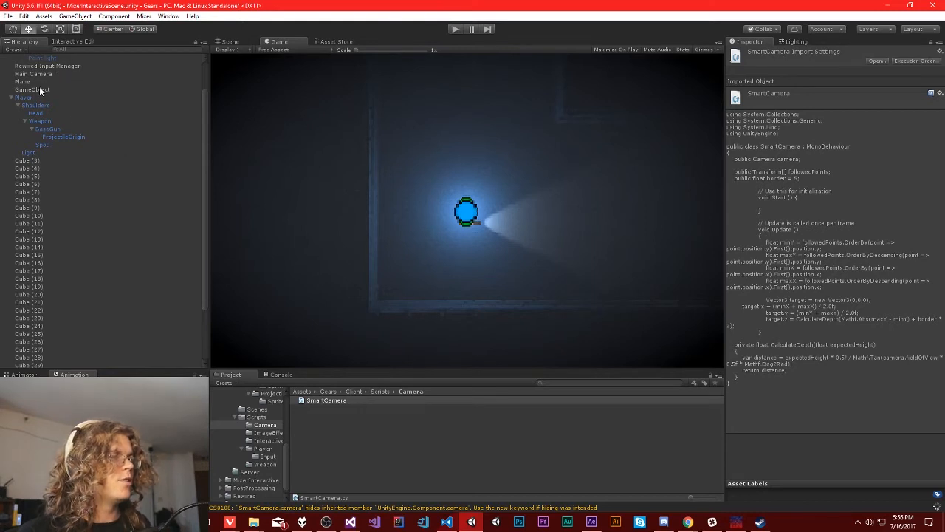
Assign Player as Followed Points Element 0 on the Smart Camera component
click(32, 112)
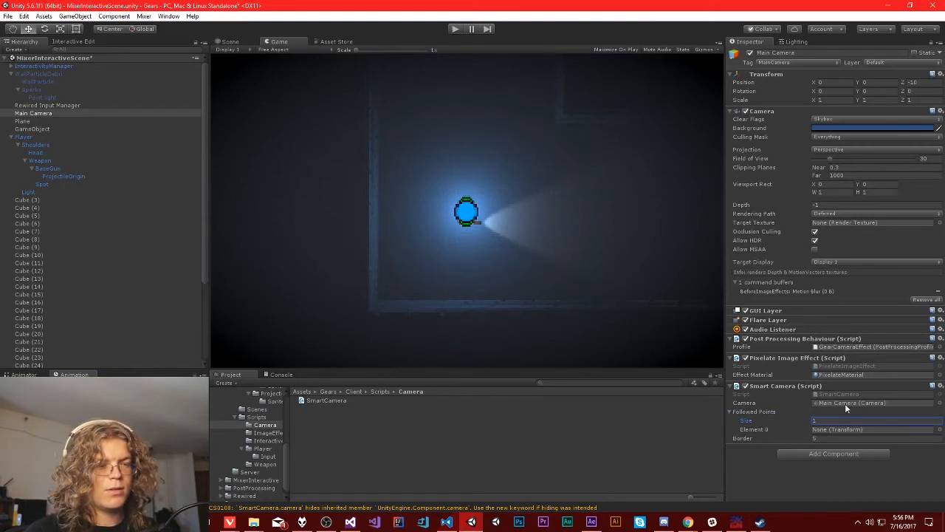
click(24, 136)
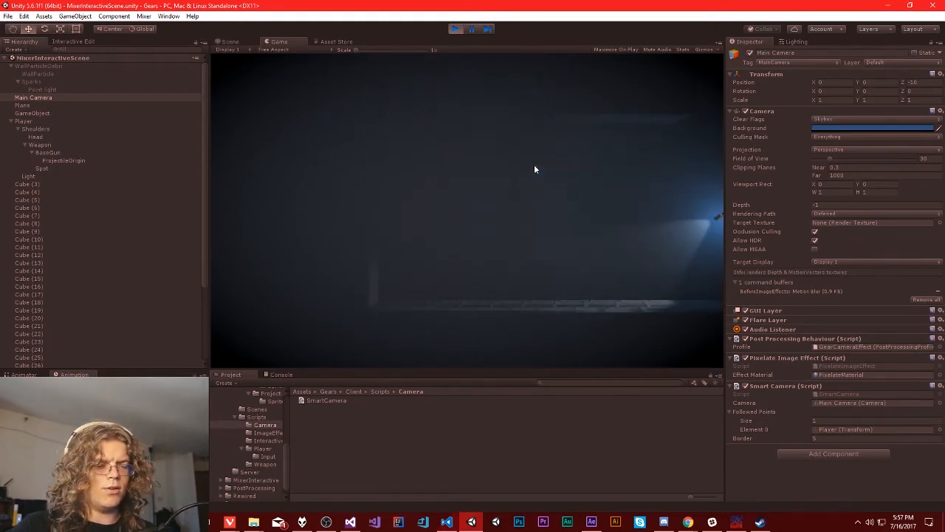
click(455, 30)
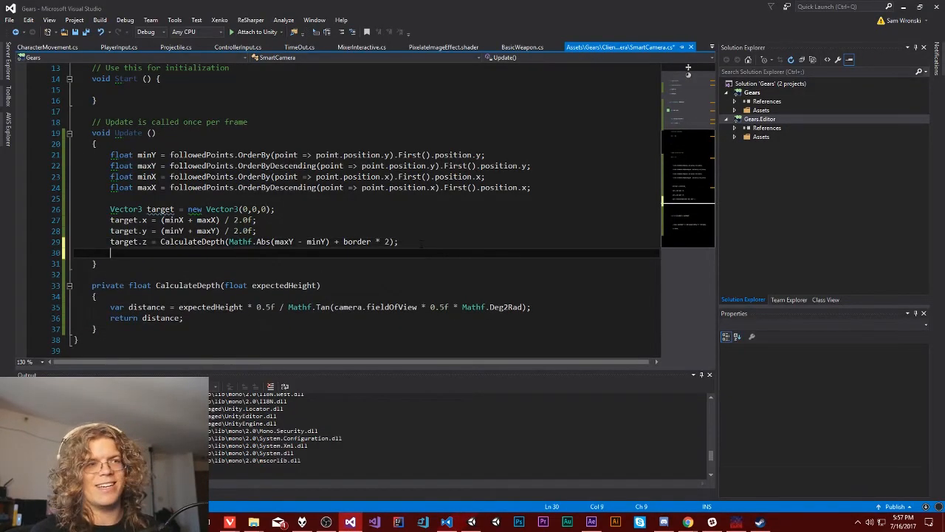
Add this.transform.position = target; after the target.z assignment in Update
text(this.transform.)
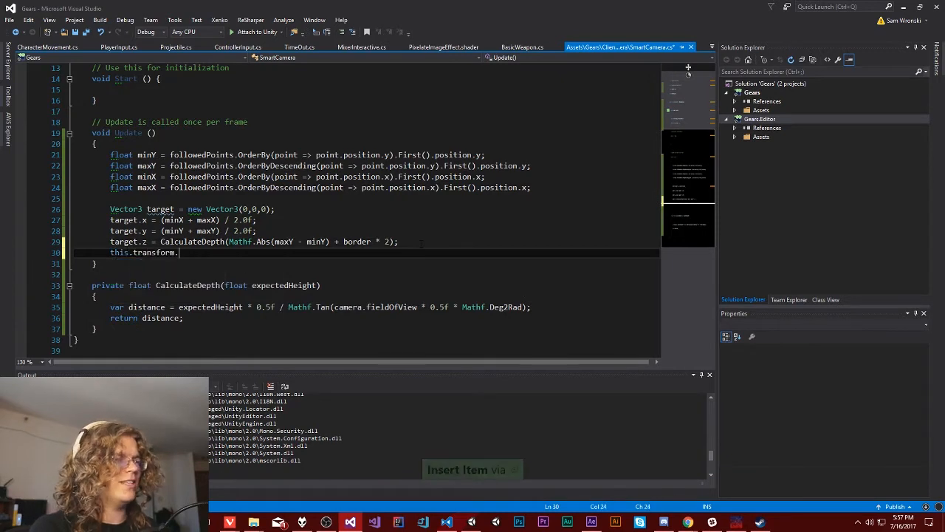
text(position = target)
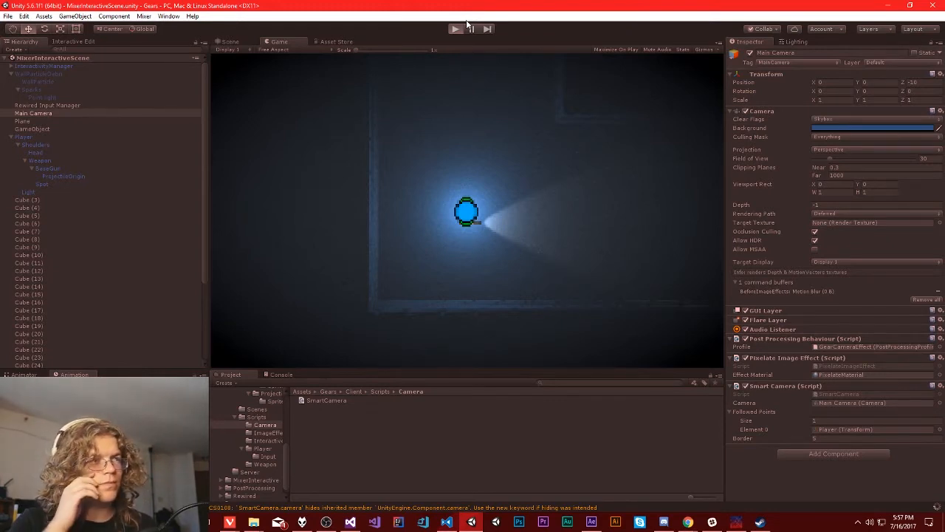
Run the scene, check the camera's Transform position, then view the level in the Scene tab
click(455, 30)
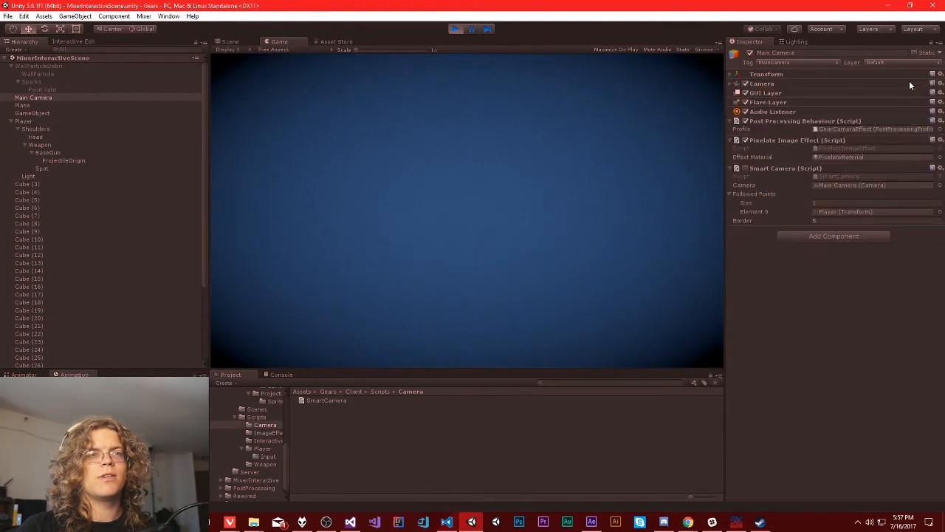
click(731, 74)
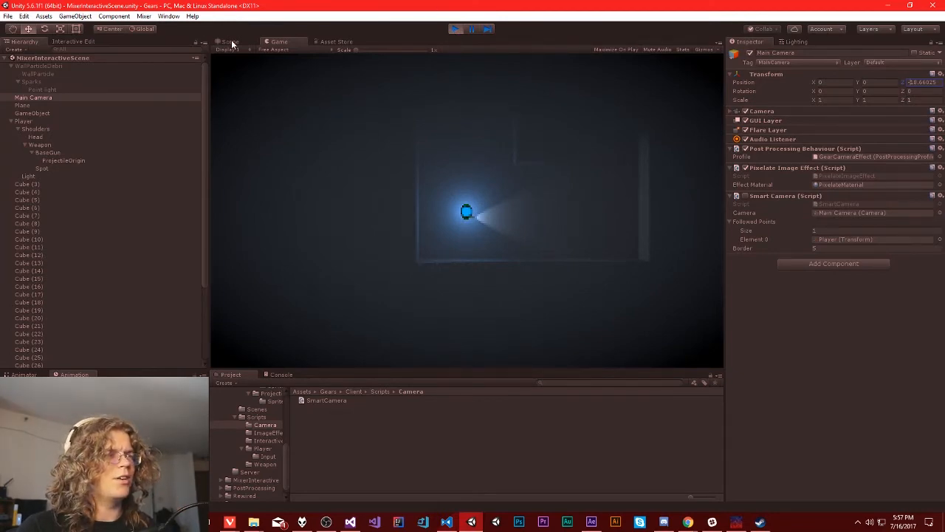
click(230, 41)
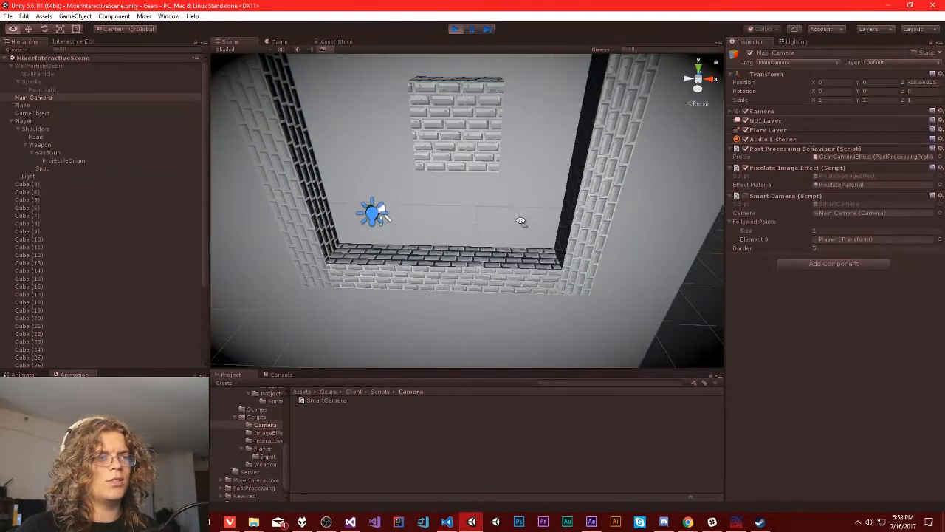
Watch the distant camera in the Game view, then return to the script in Visual Studio
click(272, 42)
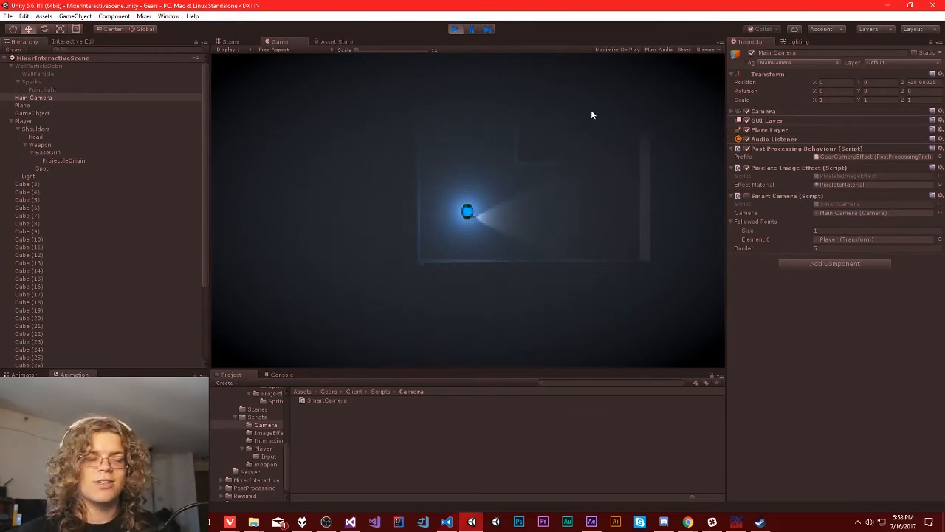
mouse_move(472, 73)
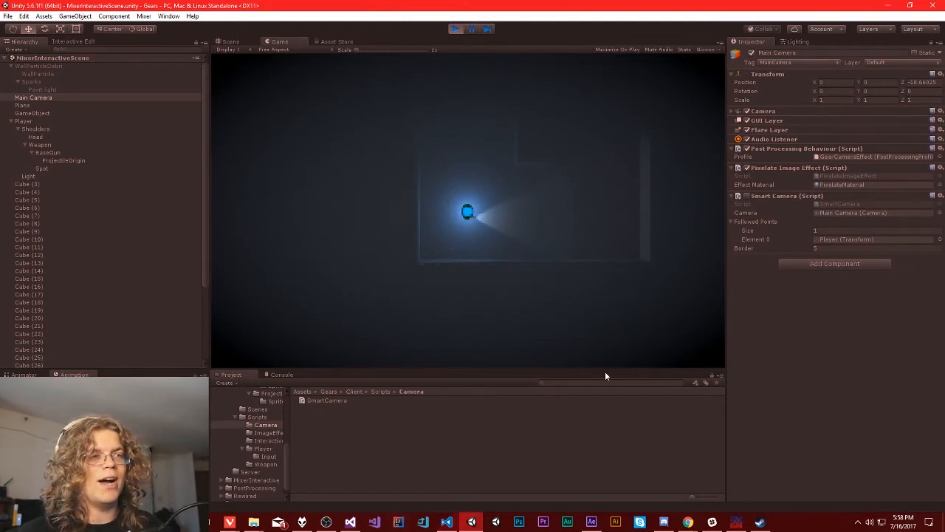
click(455, 29)
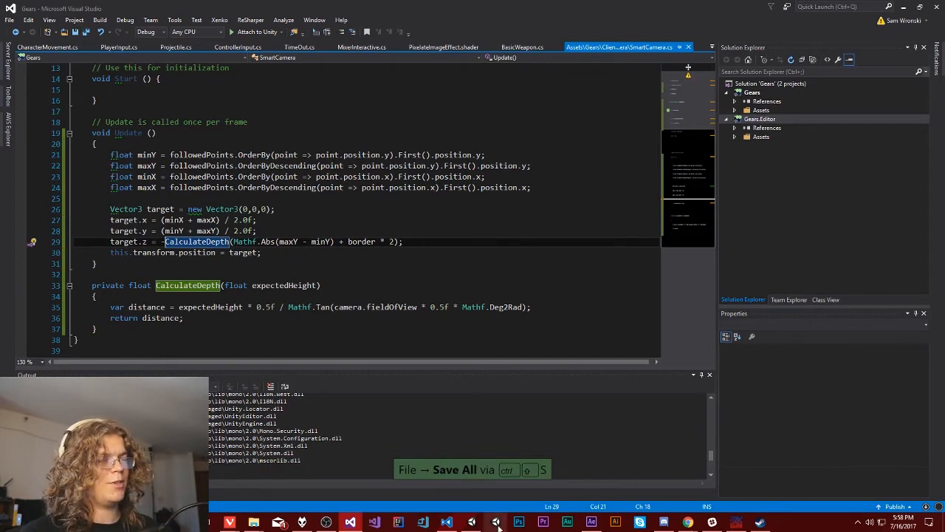
Play-test the camera following the moving player, stop, and select the Player object
click(494, 523)
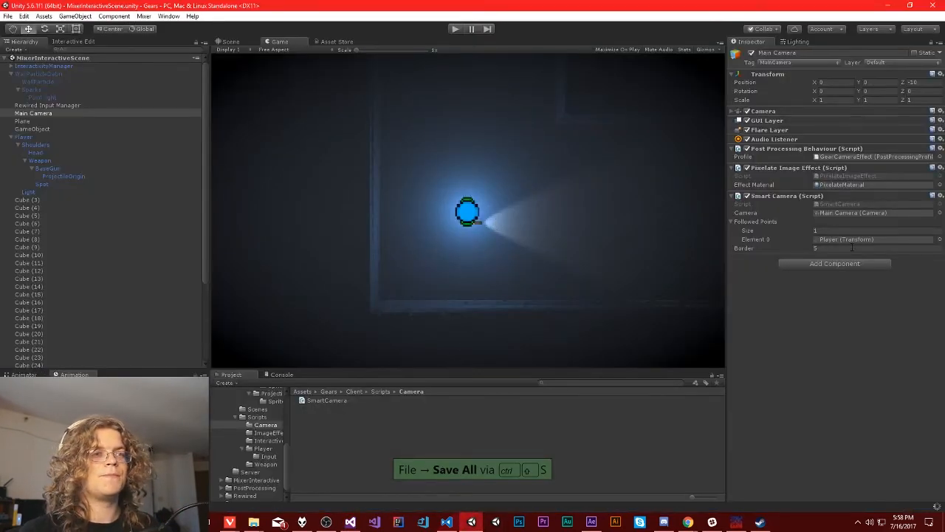
click(850, 248)
text(3)
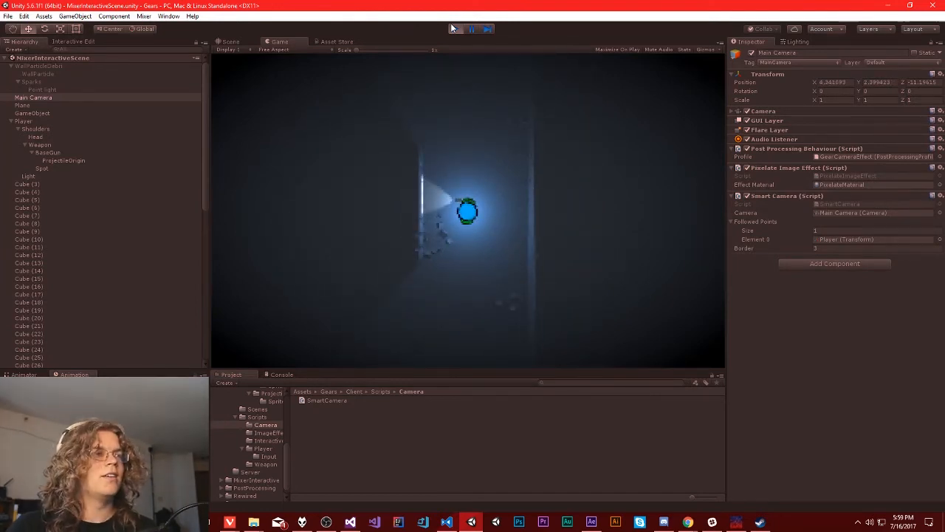
click(455, 30)
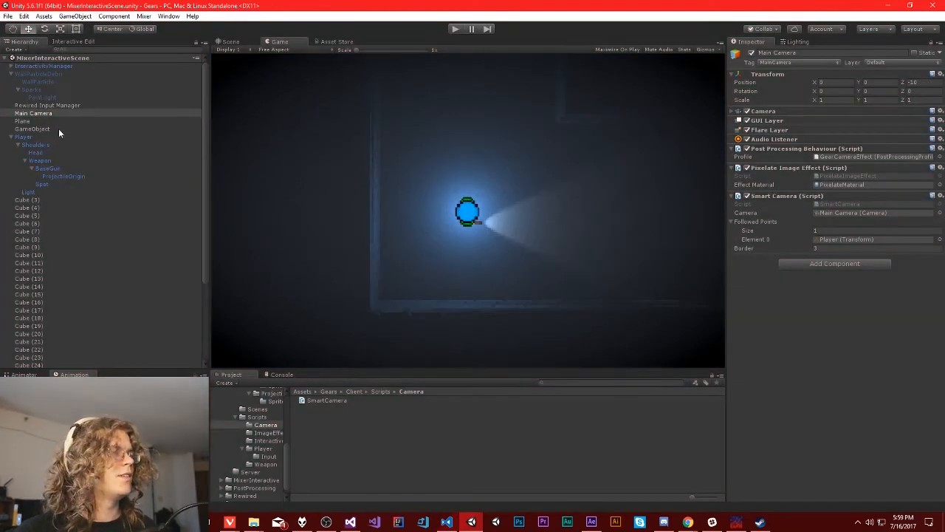
click(23, 136)
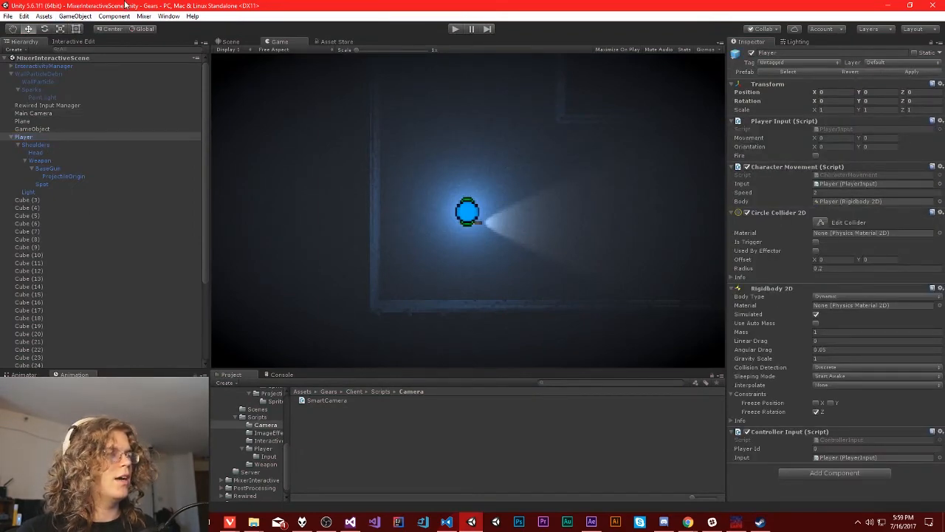
Inspect the Player and a nearby Cube in the Scene view, then switch to Visual Studio
click(227, 41)
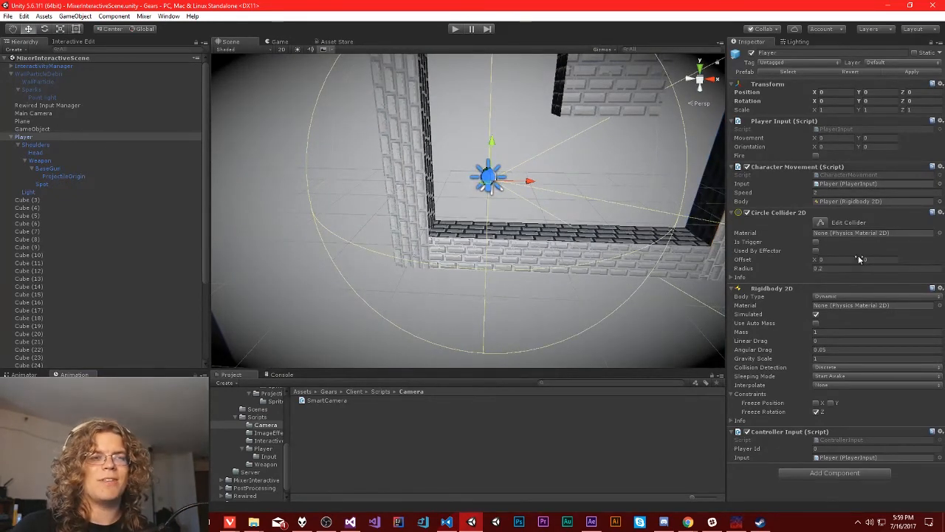
click(871, 446)
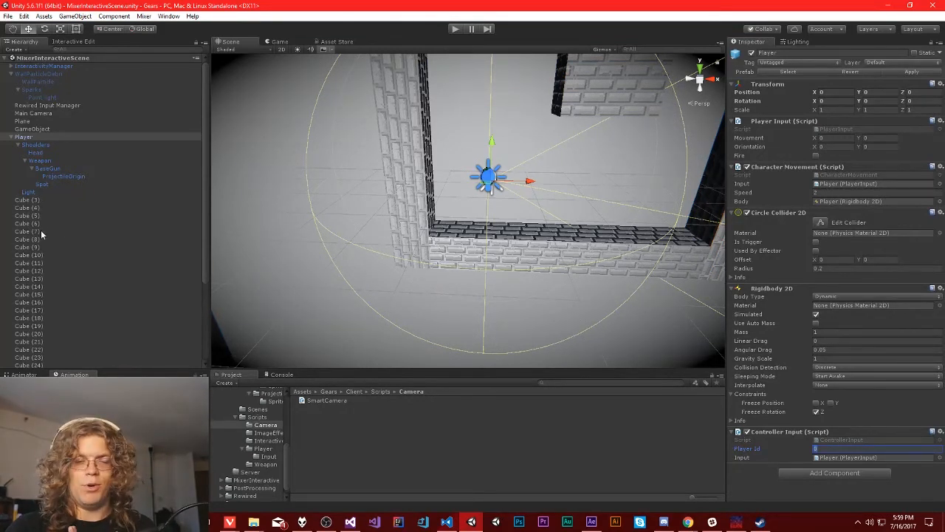
click(32, 113)
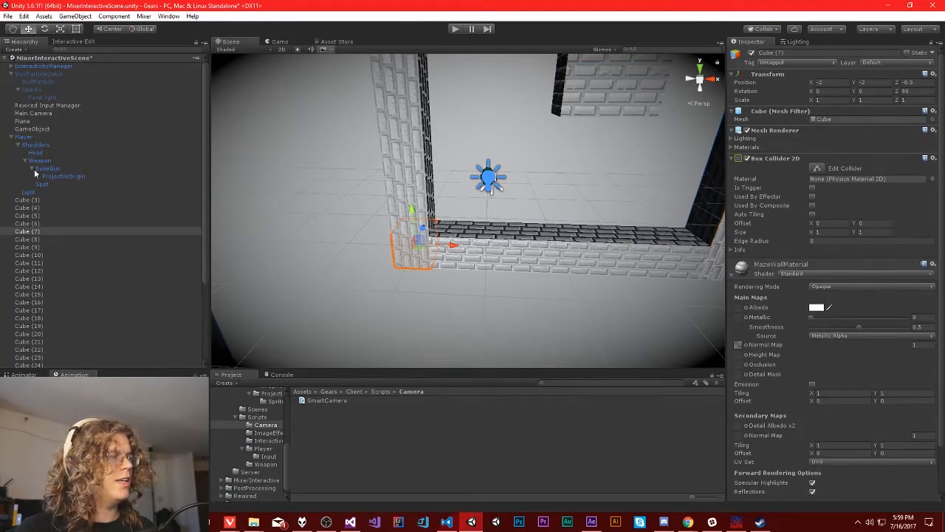
click(32, 112)
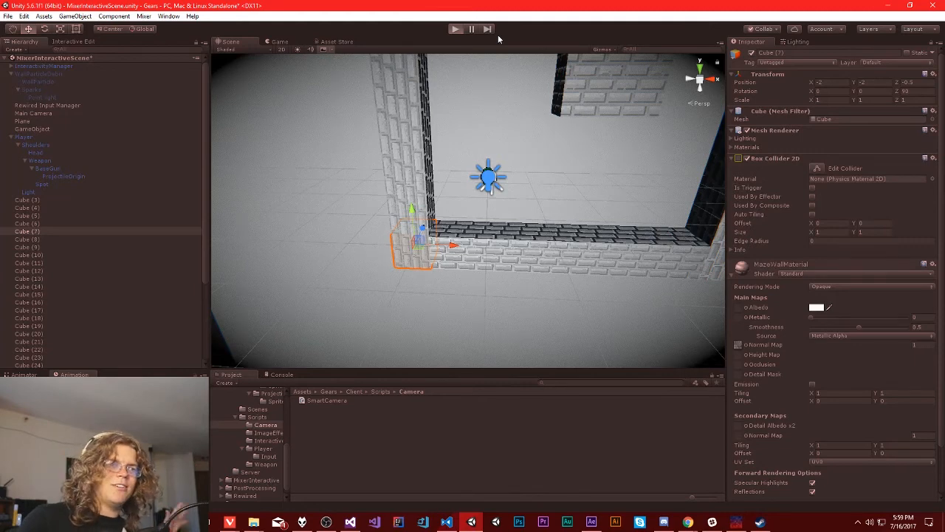
click(457, 28)
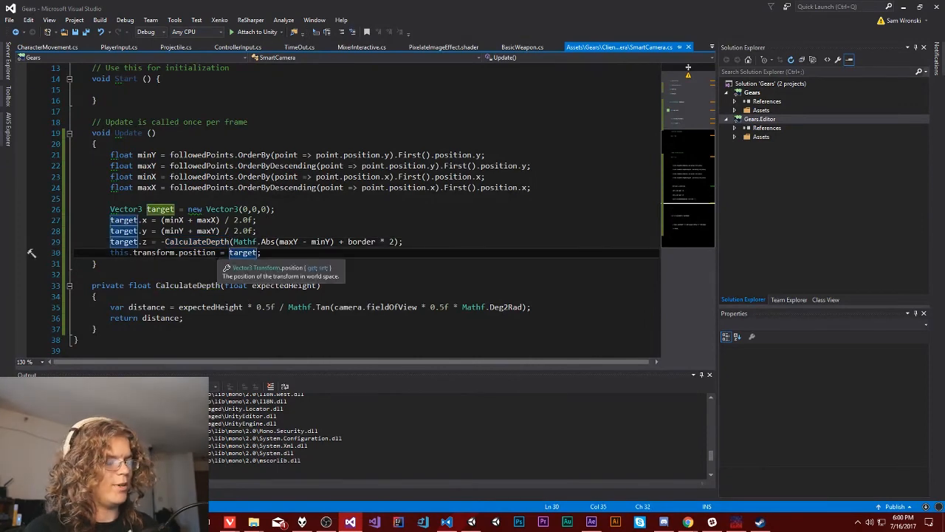
Ease position with Vector3.Lerp(this.transform.position, target, Time.deltaTime), save, and return to Unity
text(Vector3.Lerp()
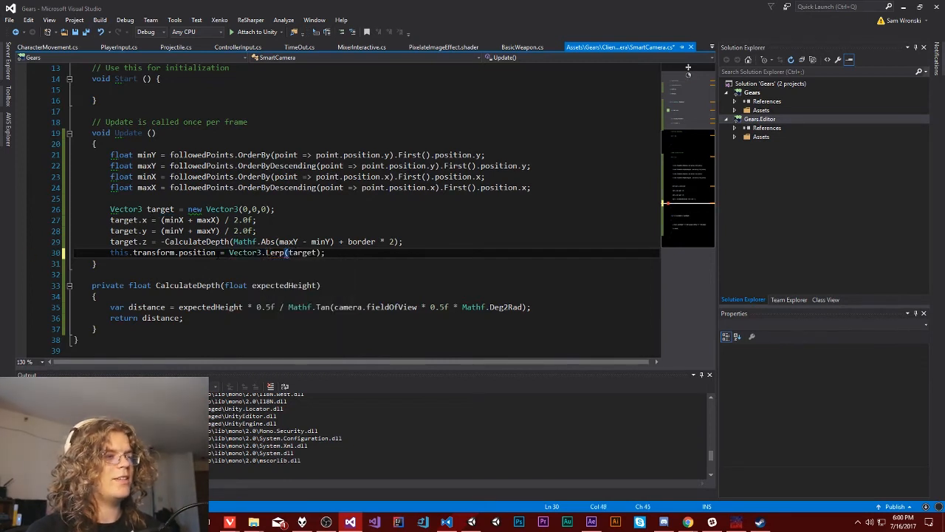
text(this.transform.position, t)
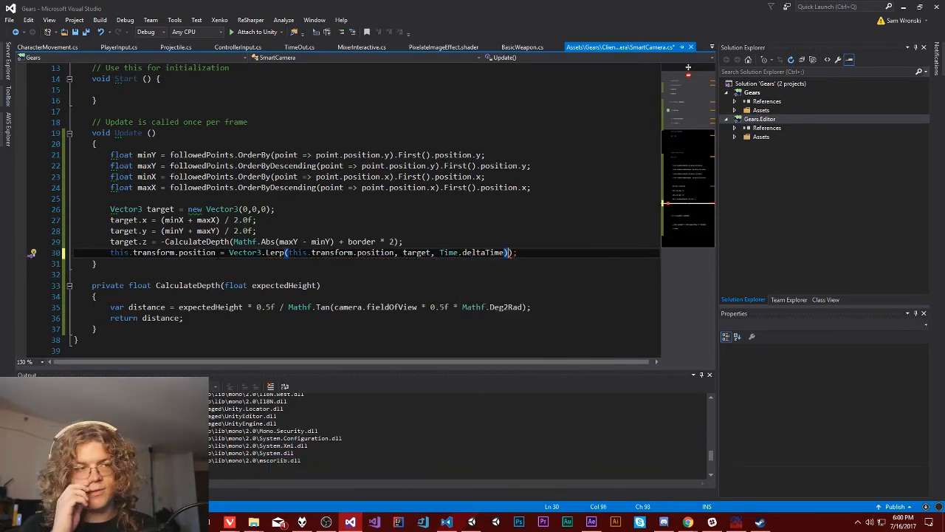
key(ctrl+s)
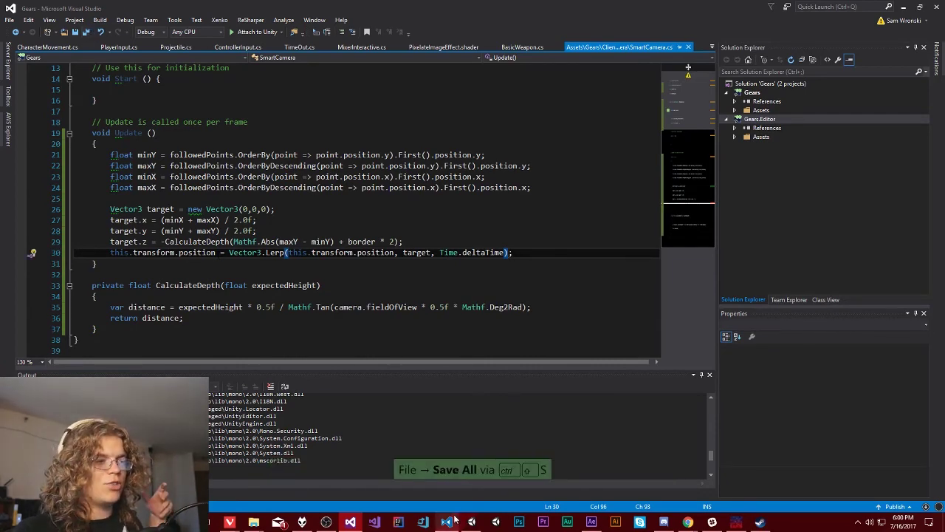
click(472, 521)
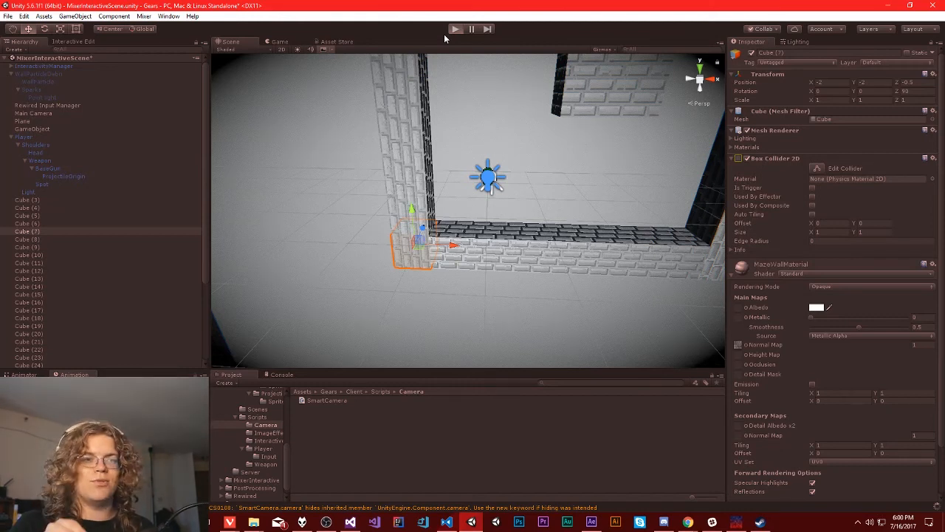
Run the scene and watch the camera glide smoothly after the moving player
click(455, 28)
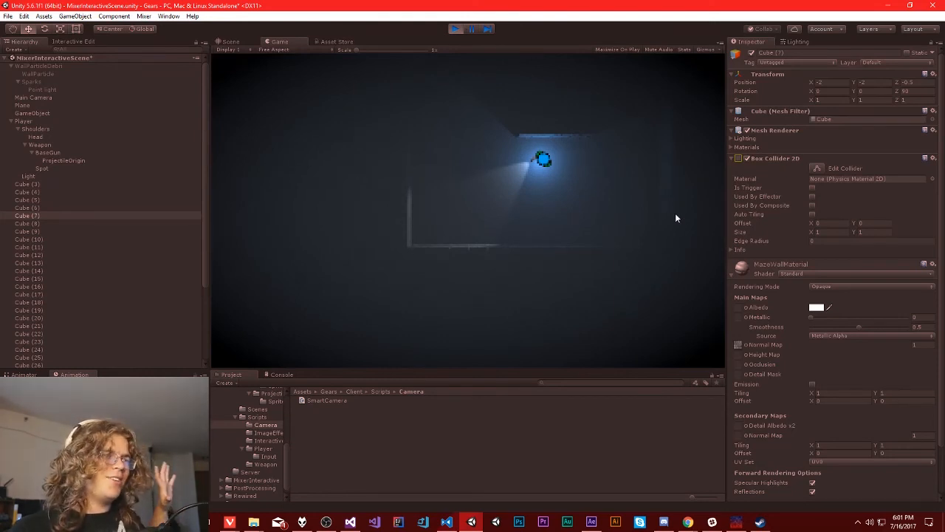
mouse_move(635, 213)
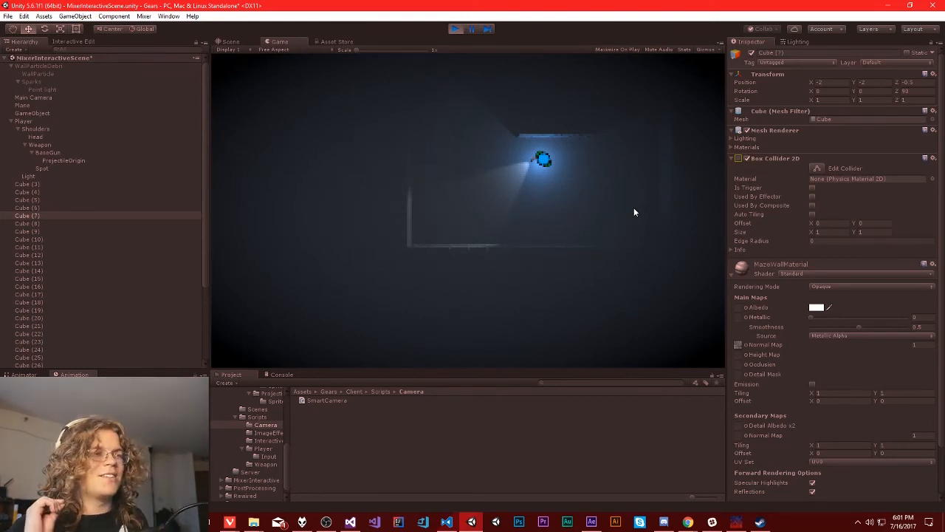